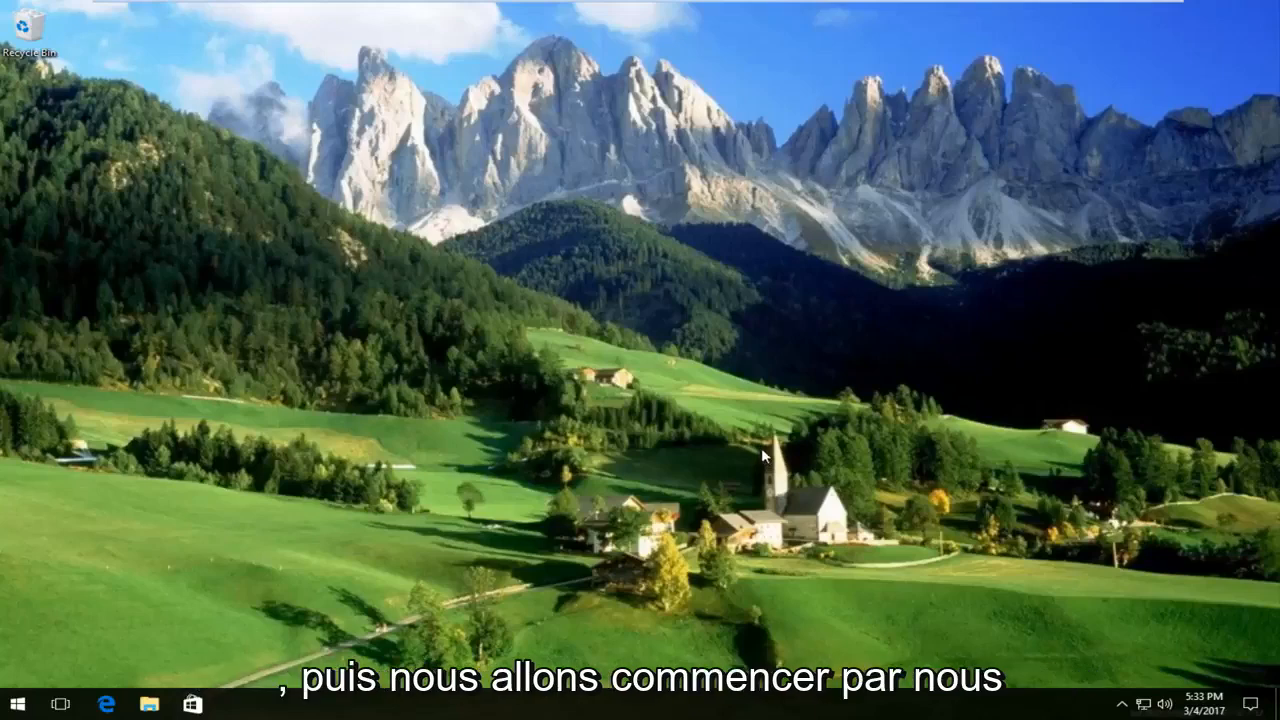
Search the Start menu for 'internet options' to find the Control Panel entry.
left_click(14, 704)
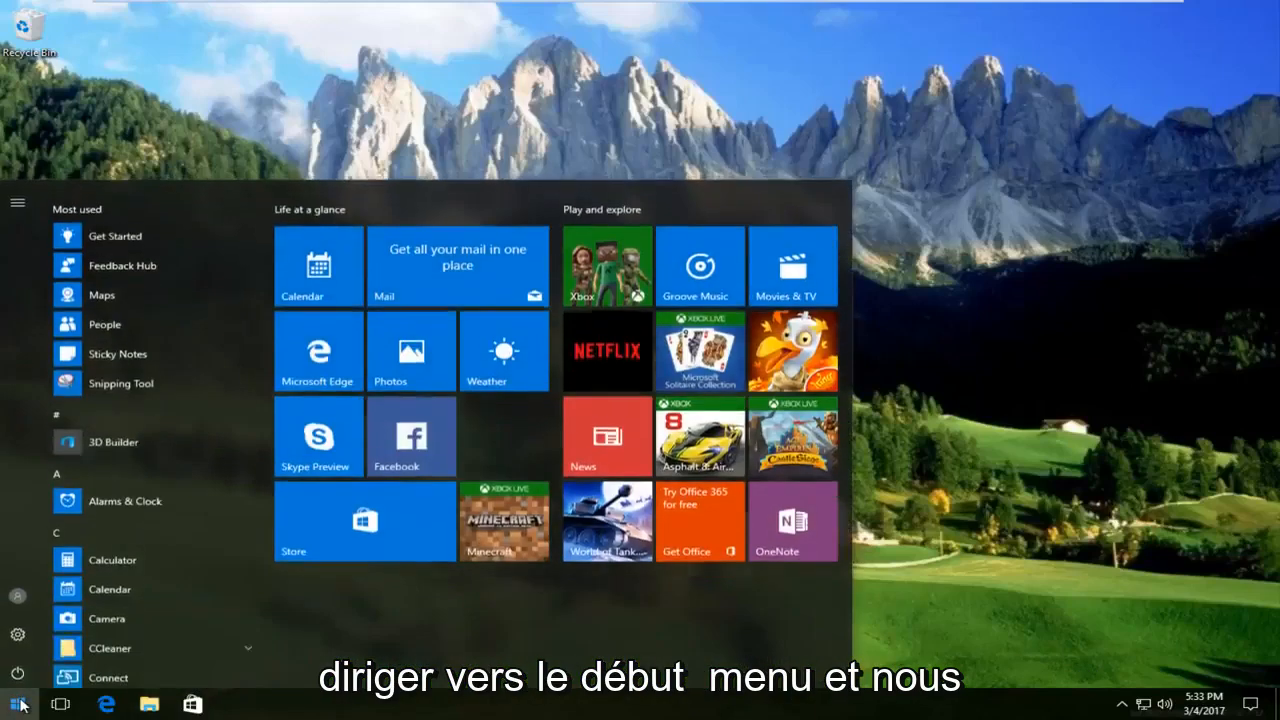
type("int")
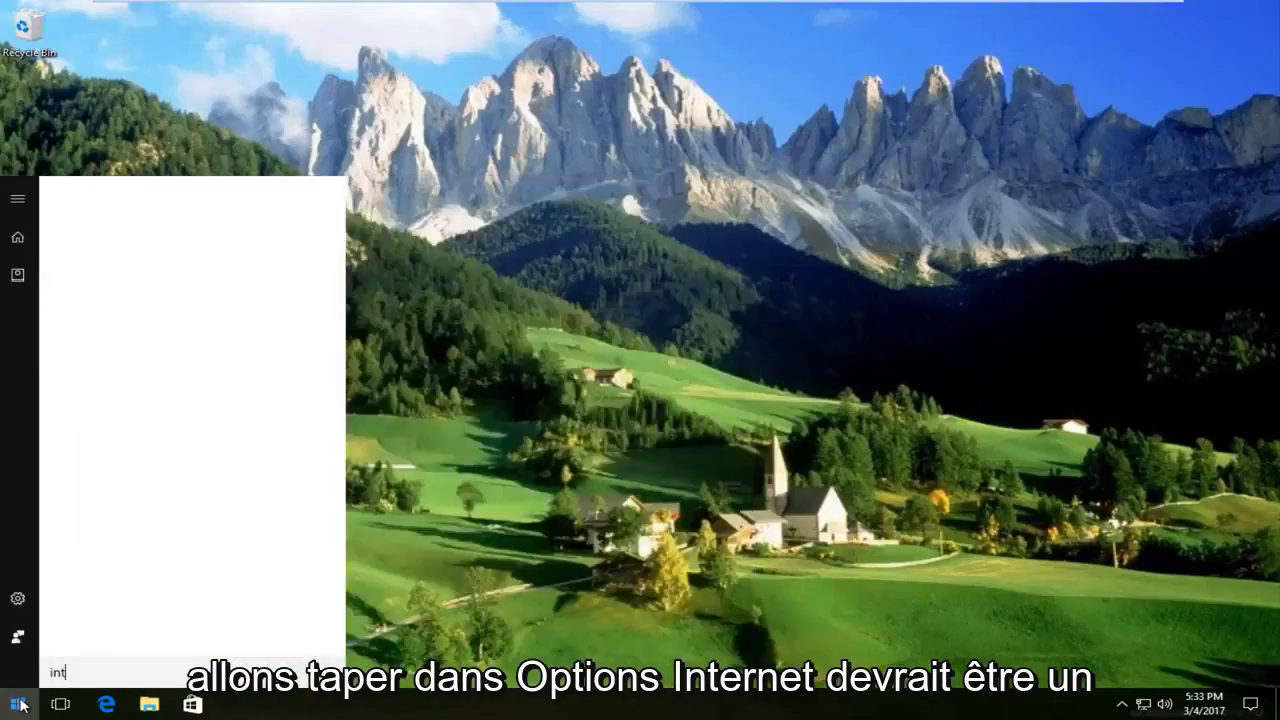
type("ernet options")
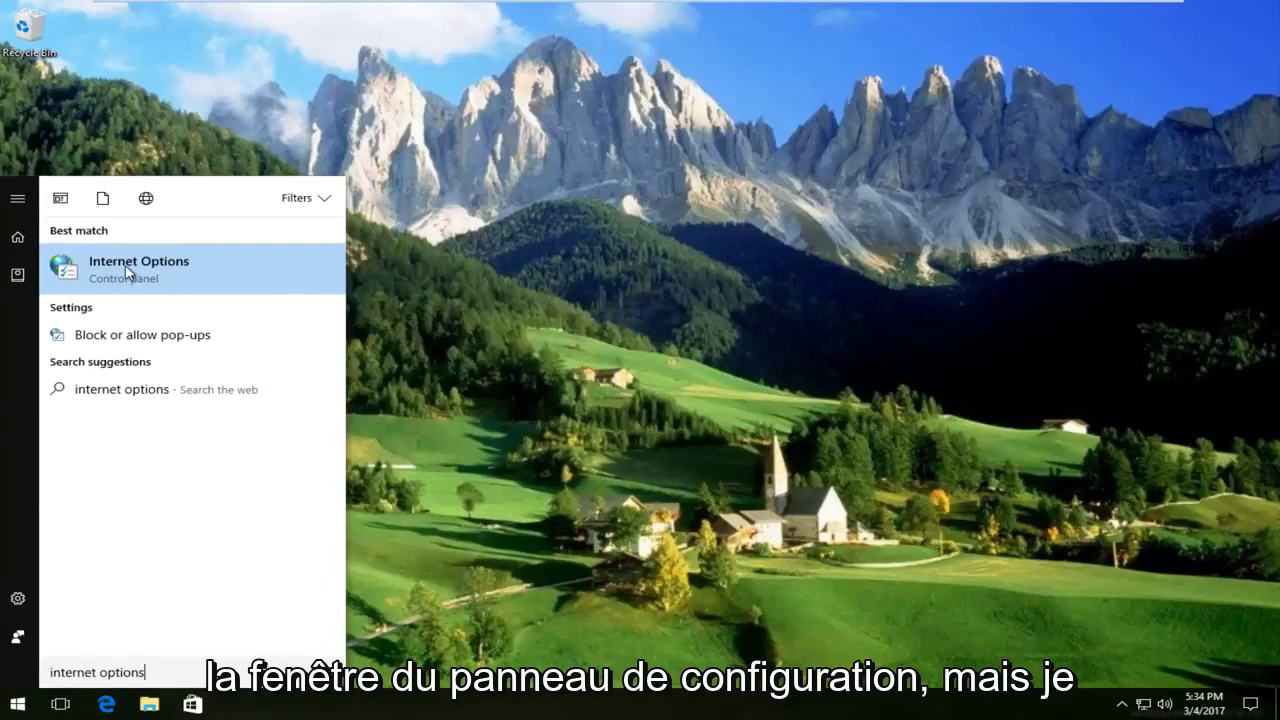
mouse_move(165, 253)
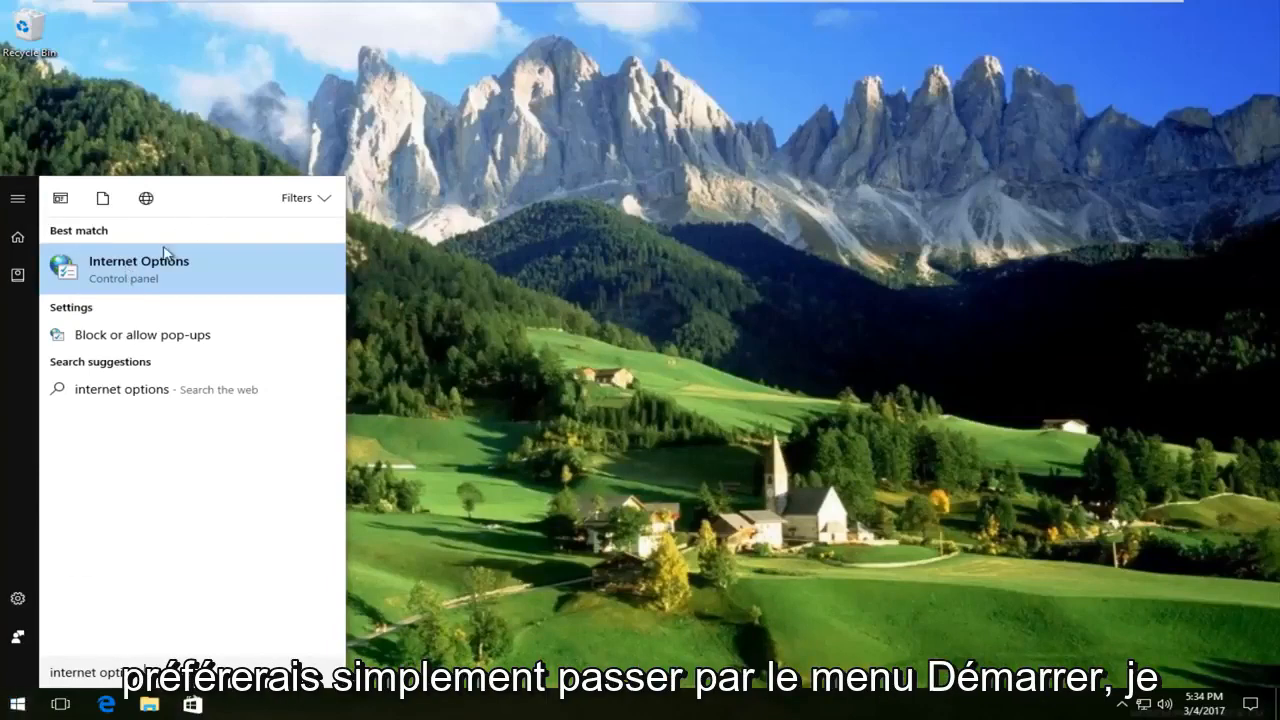
mouse_move(110, 272)
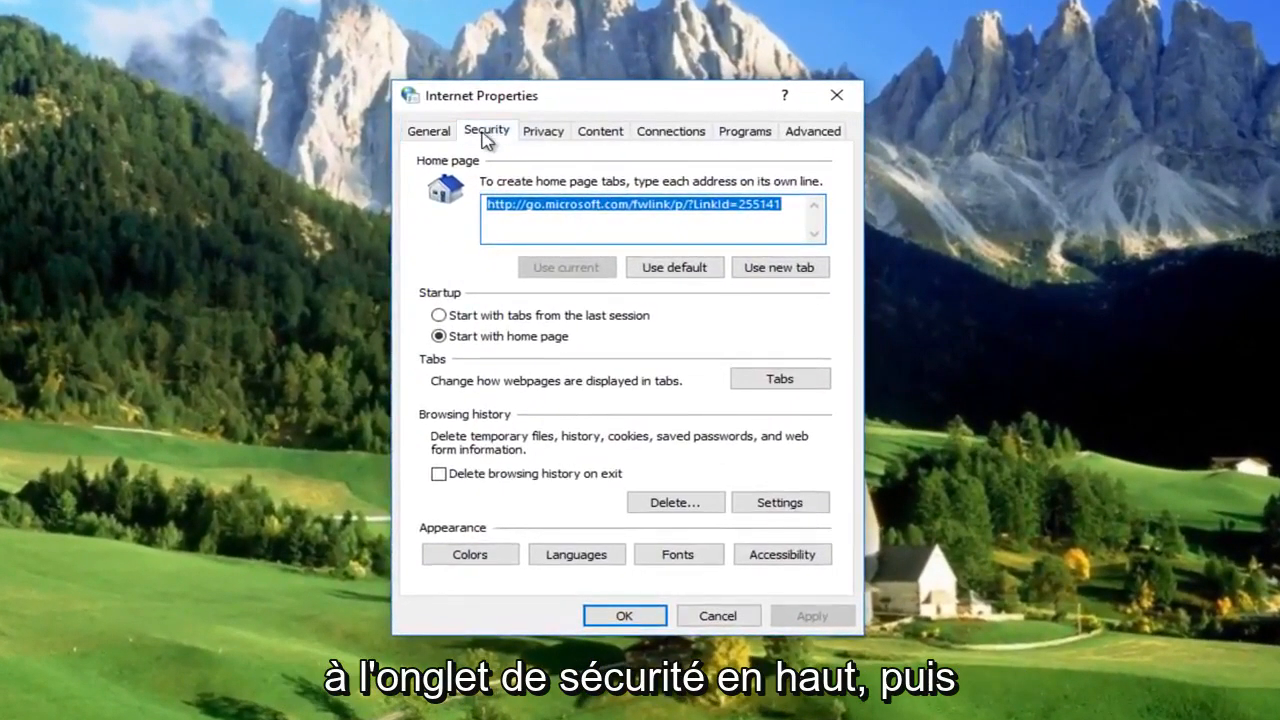
Set the Internet zone's 'Launching applications and unsafe files' custom setting to Prompt.
left_click(487, 131)
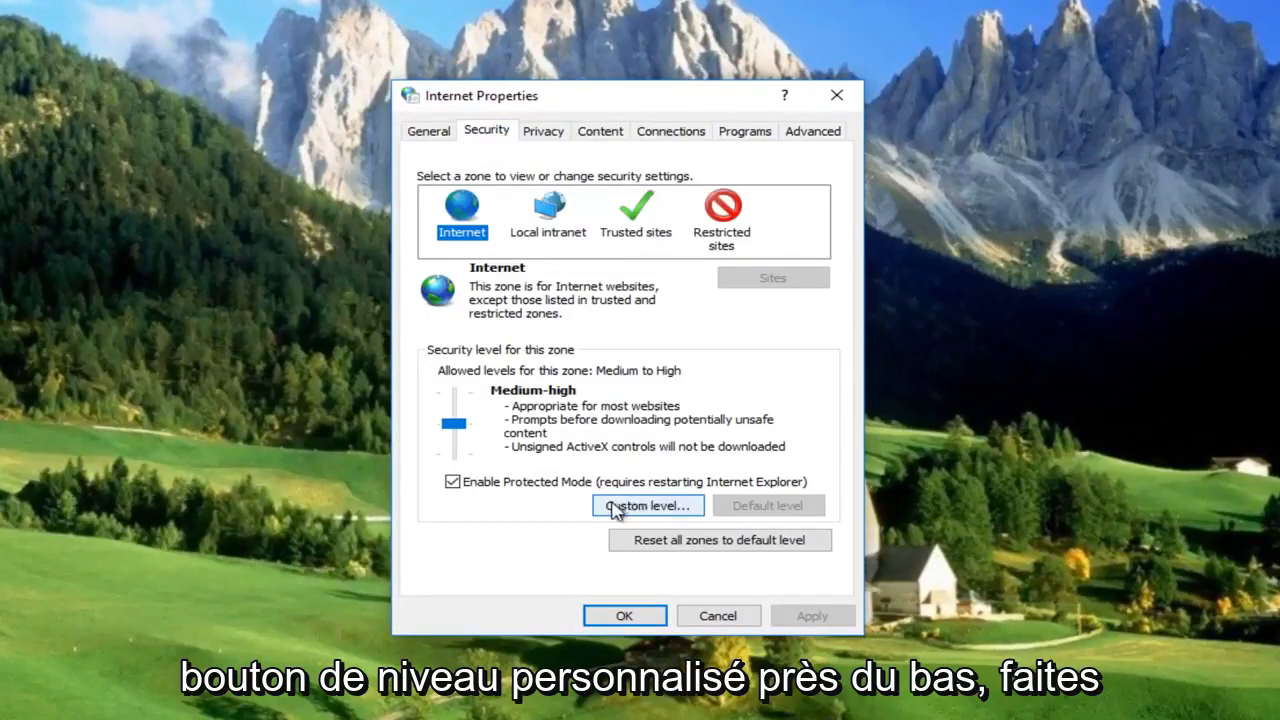
left_click(646, 505)
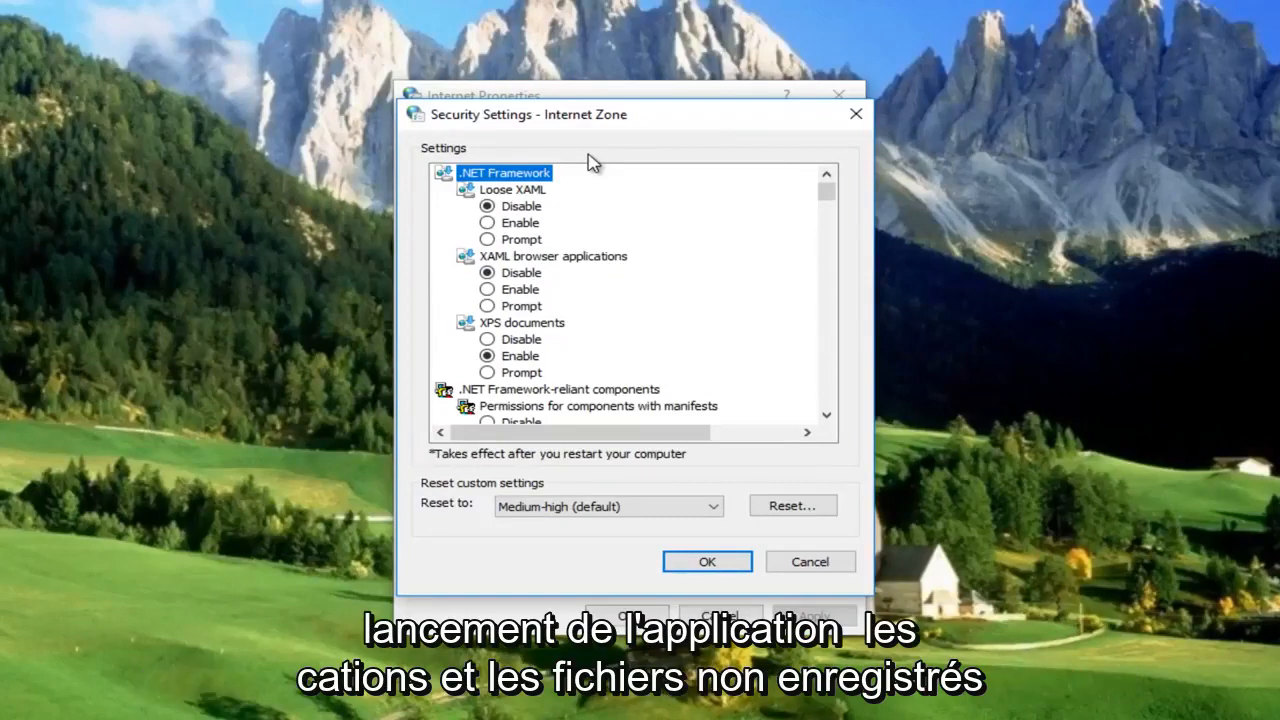
scroll("down", 3)
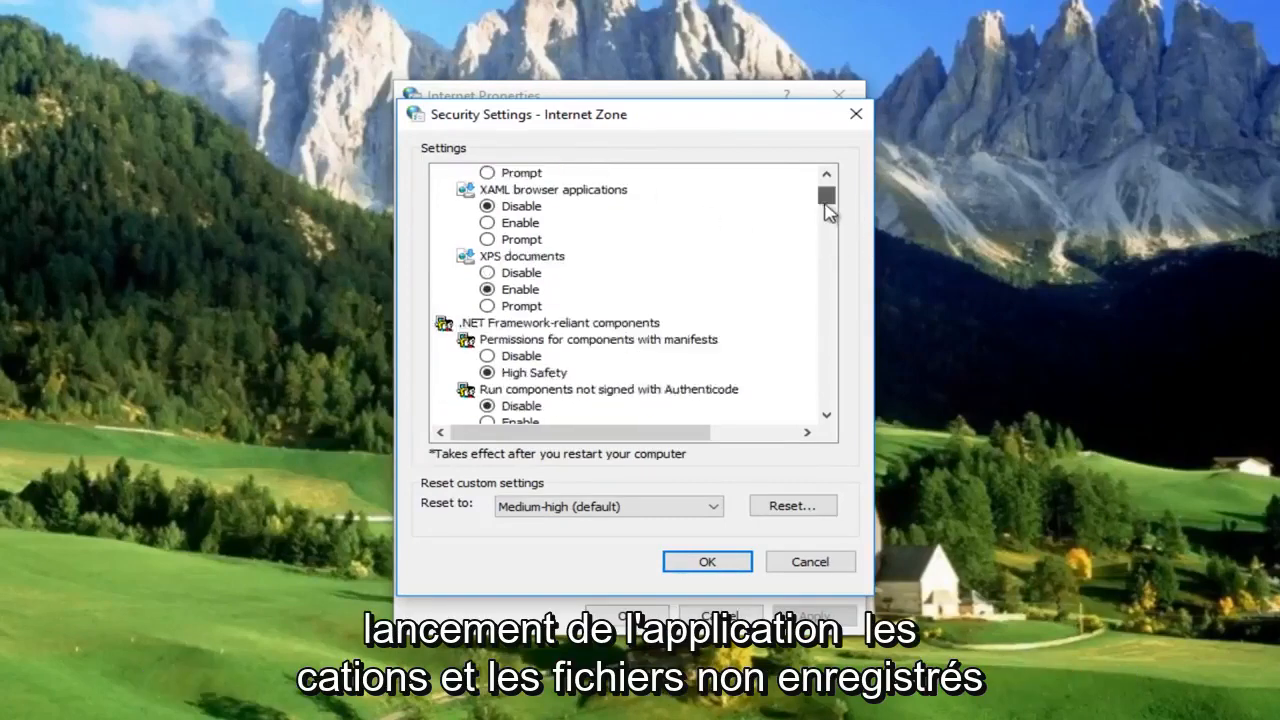
scroll("up", 3)
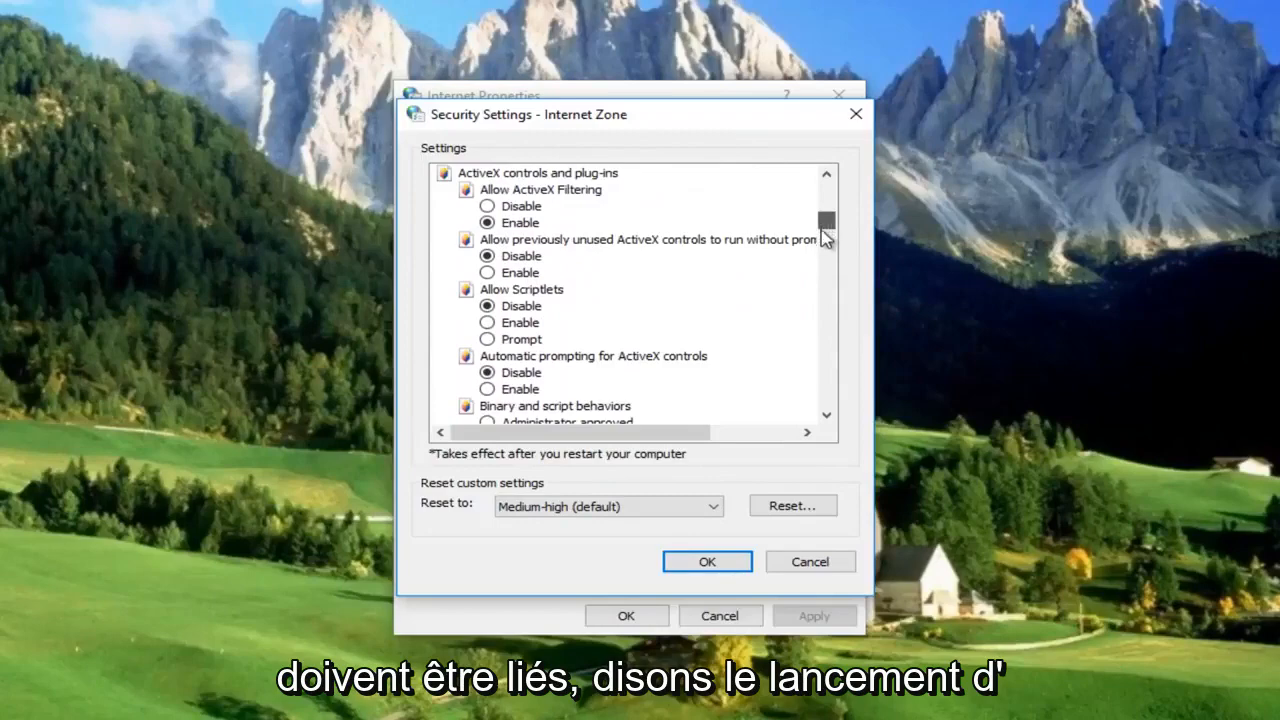
scroll("down", 3)
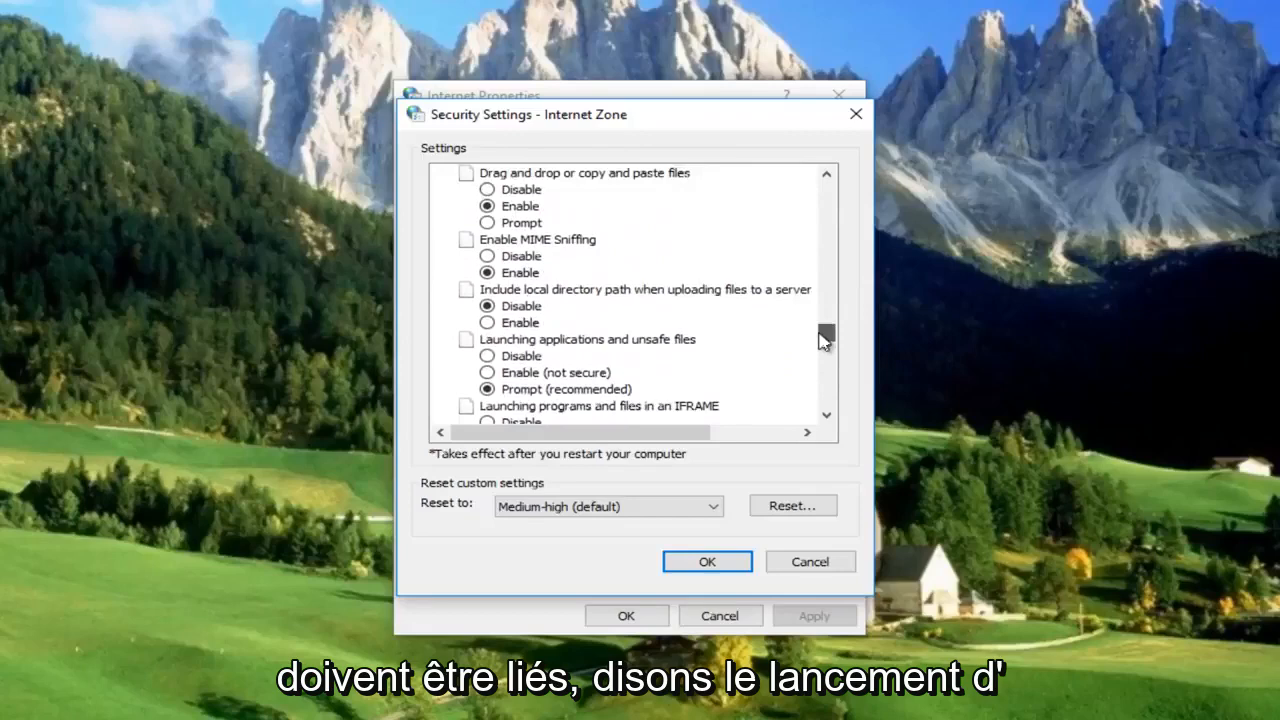
scroll("down", 3)
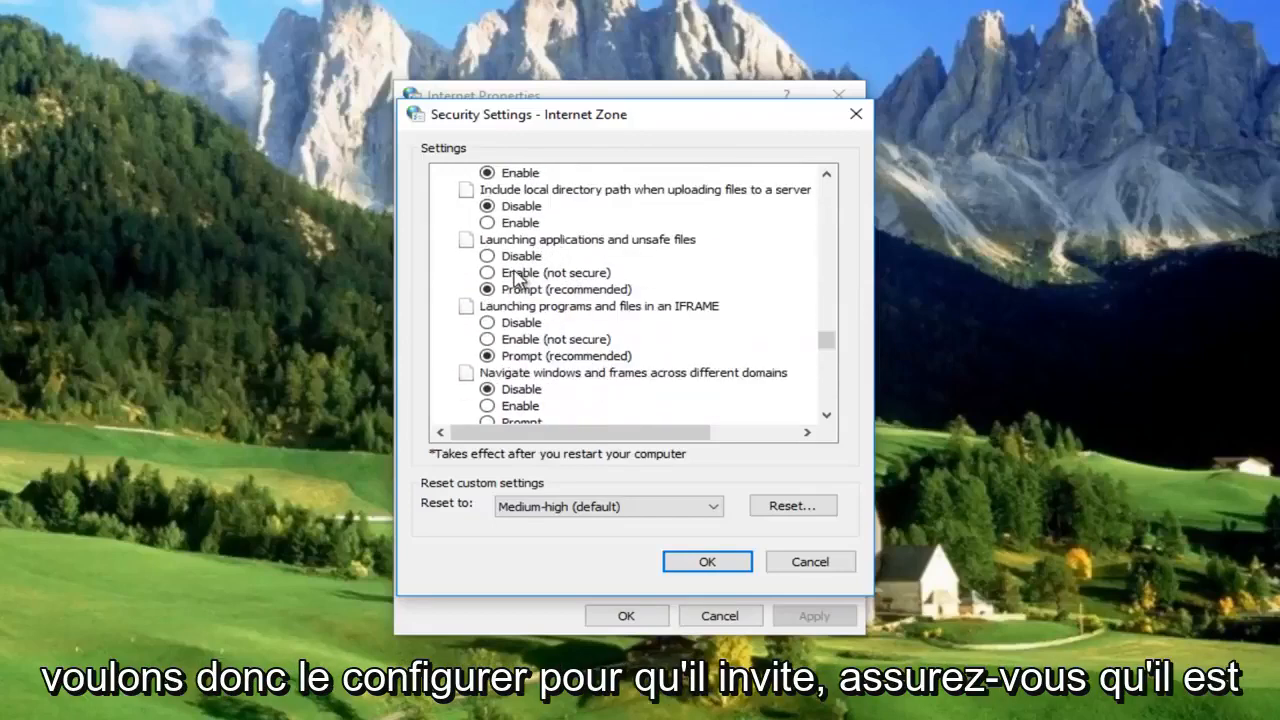
left_click(487, 289)
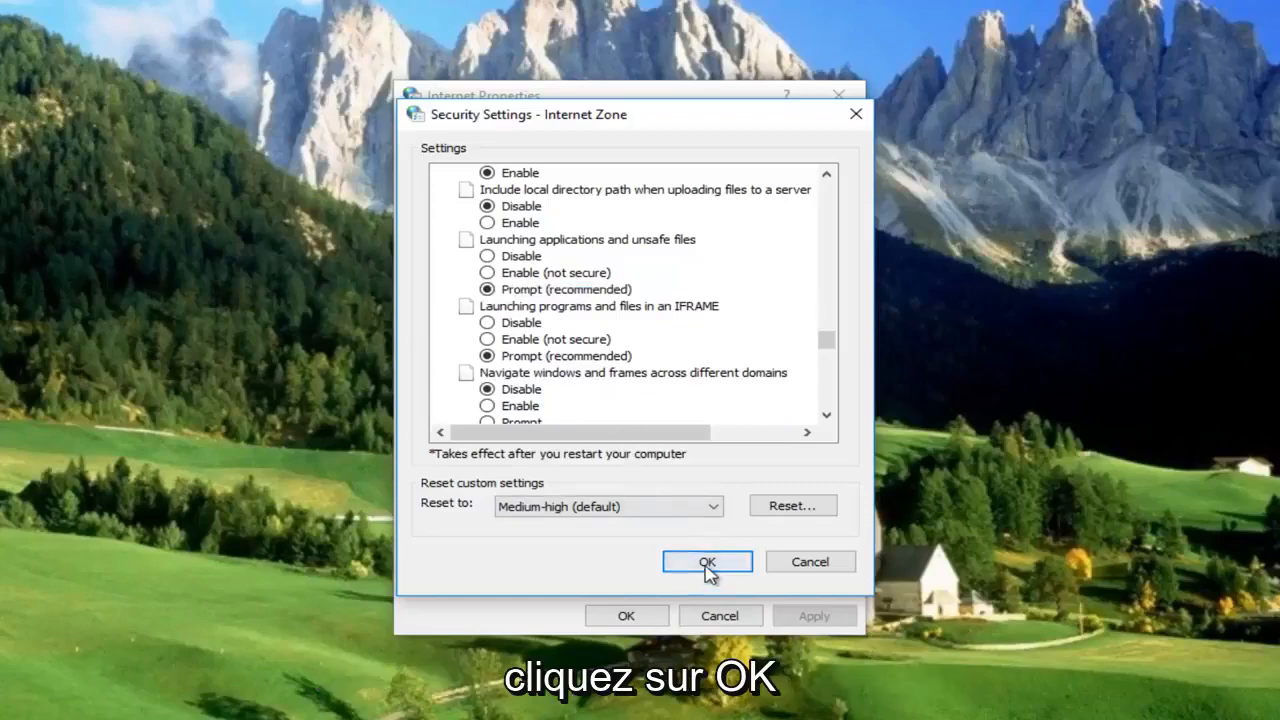
left_click(707, 561)
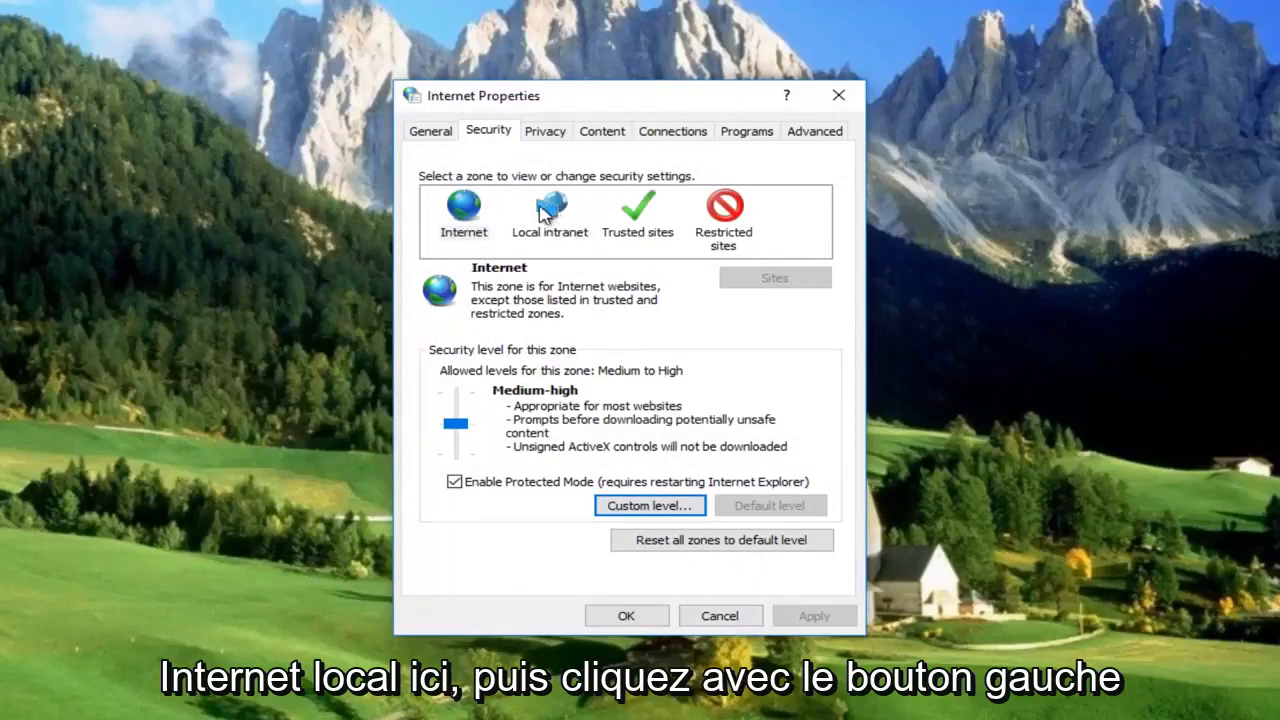
Uncheck 'Include all network paths (UNCs)' in the Local intranet site options.
left_click(549, 213)
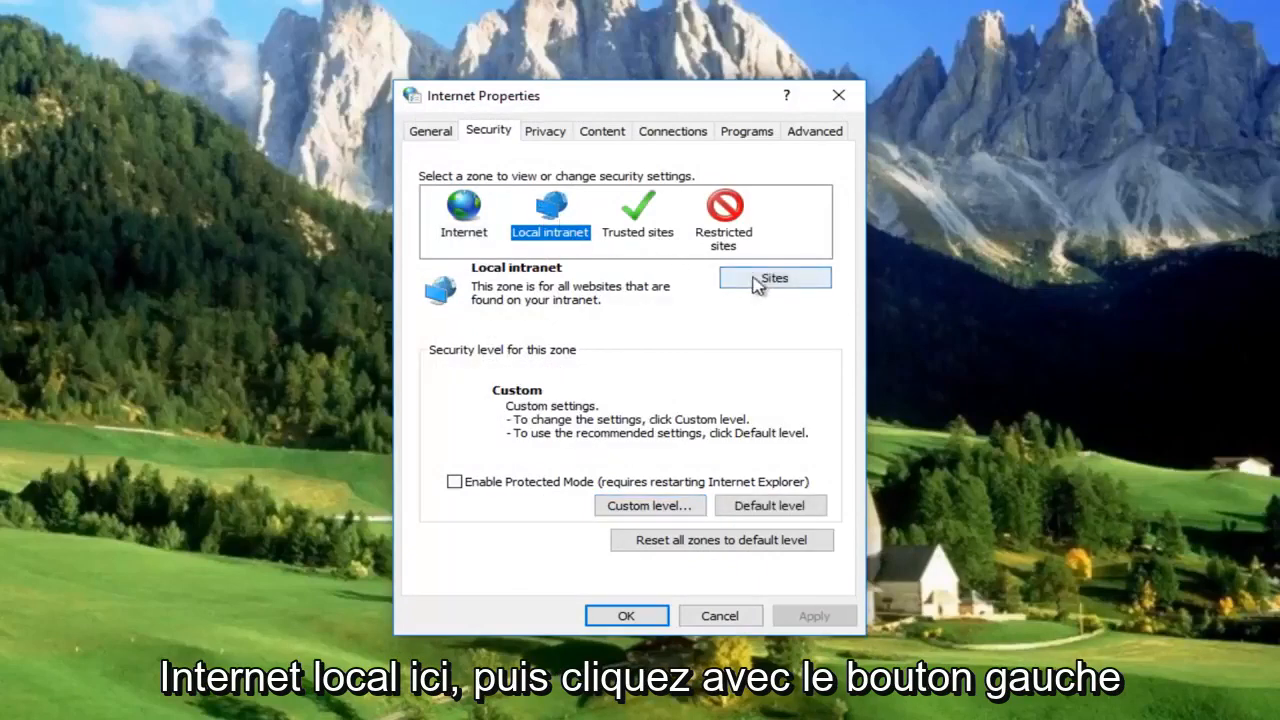
left_click(774, 278)
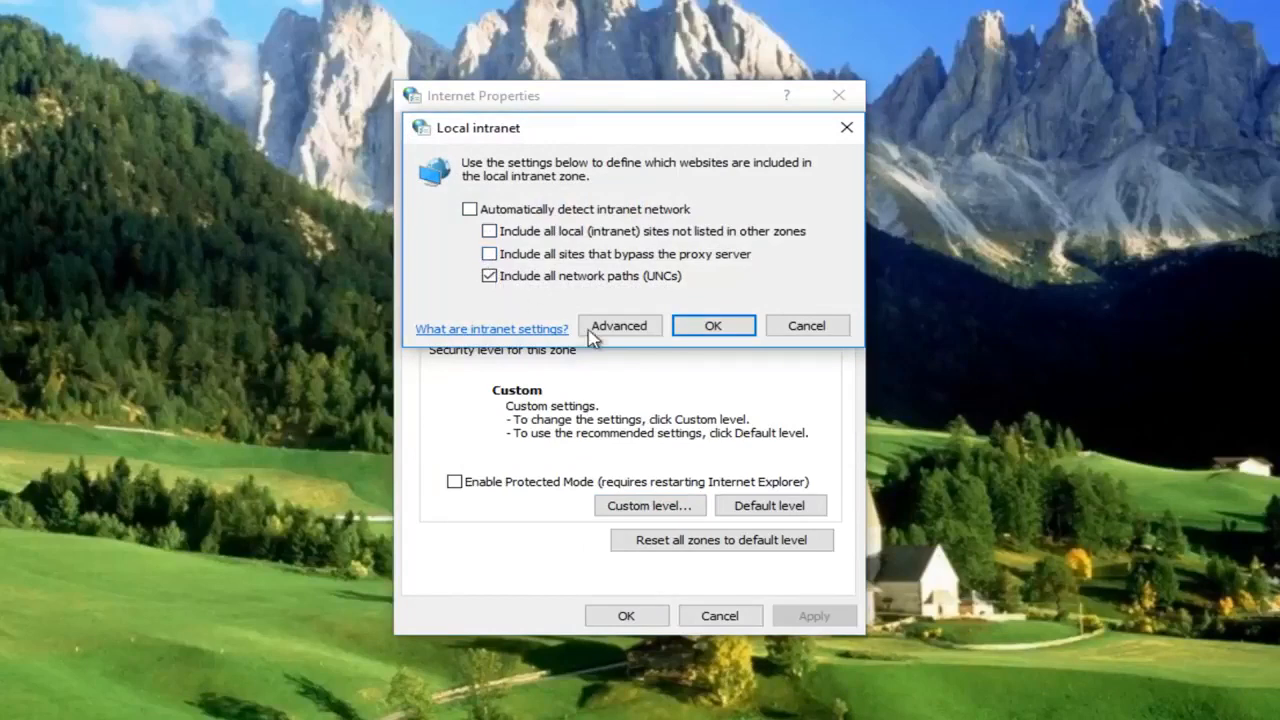
left_click(489, 275)
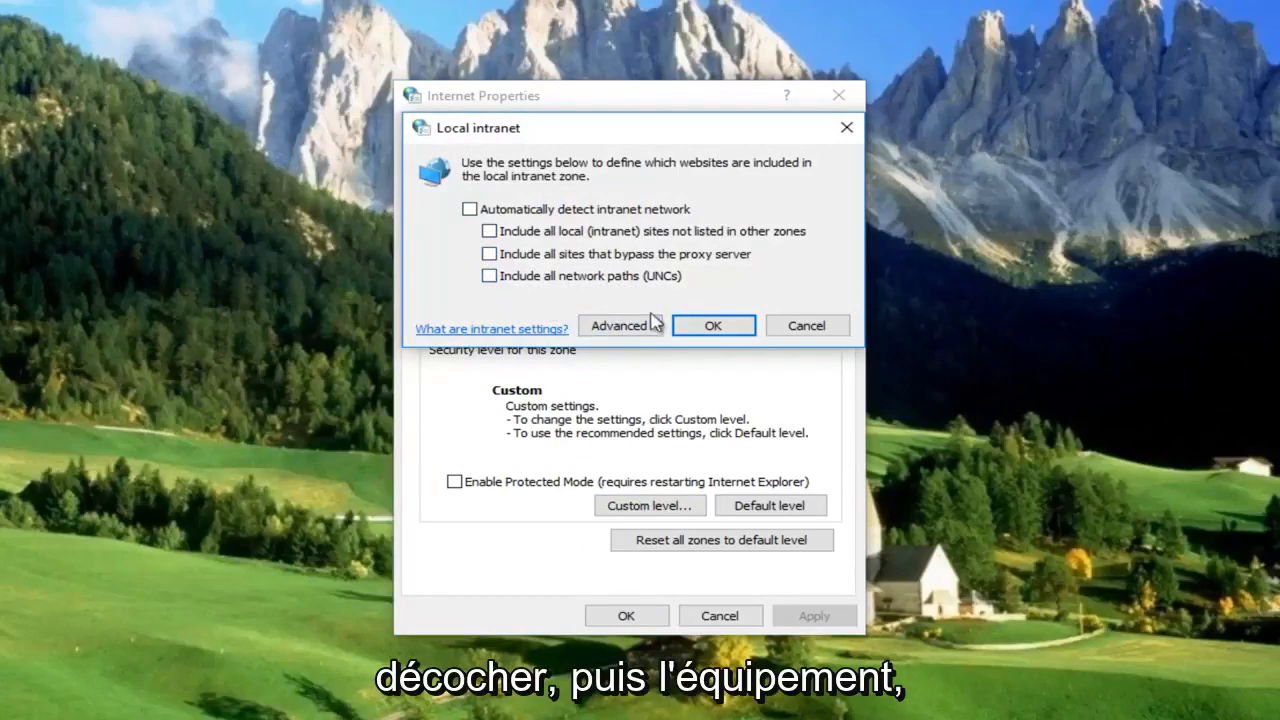
left_click(713, 325)
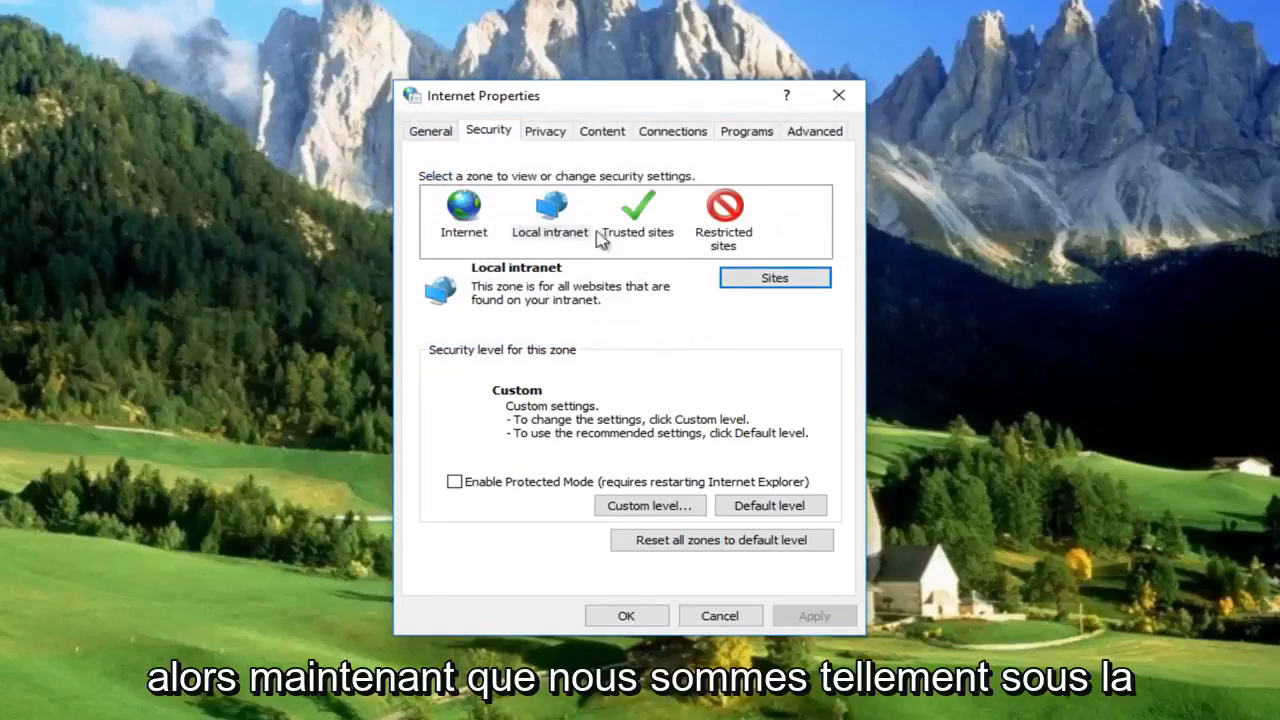
Set Local intranet's 'Launching applications and unsafe files' to Prompt and confirm the warning.
left_click(549, 217)
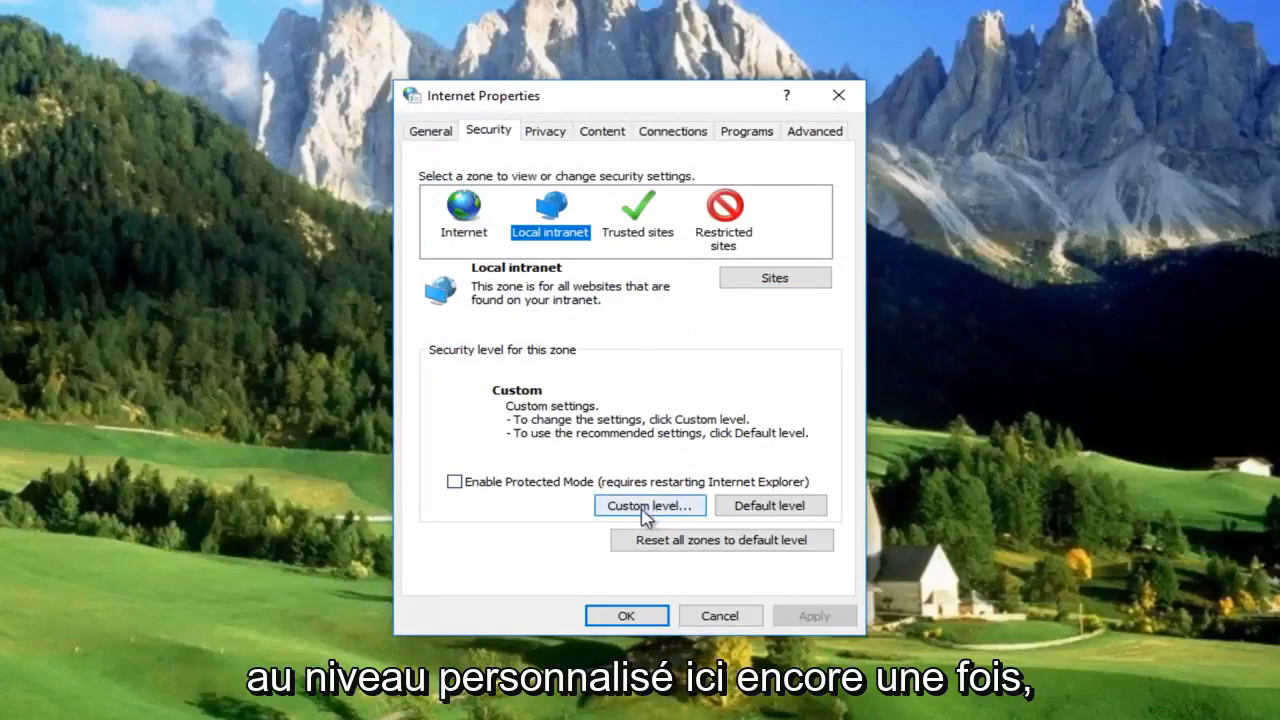
left_click(648, 505)
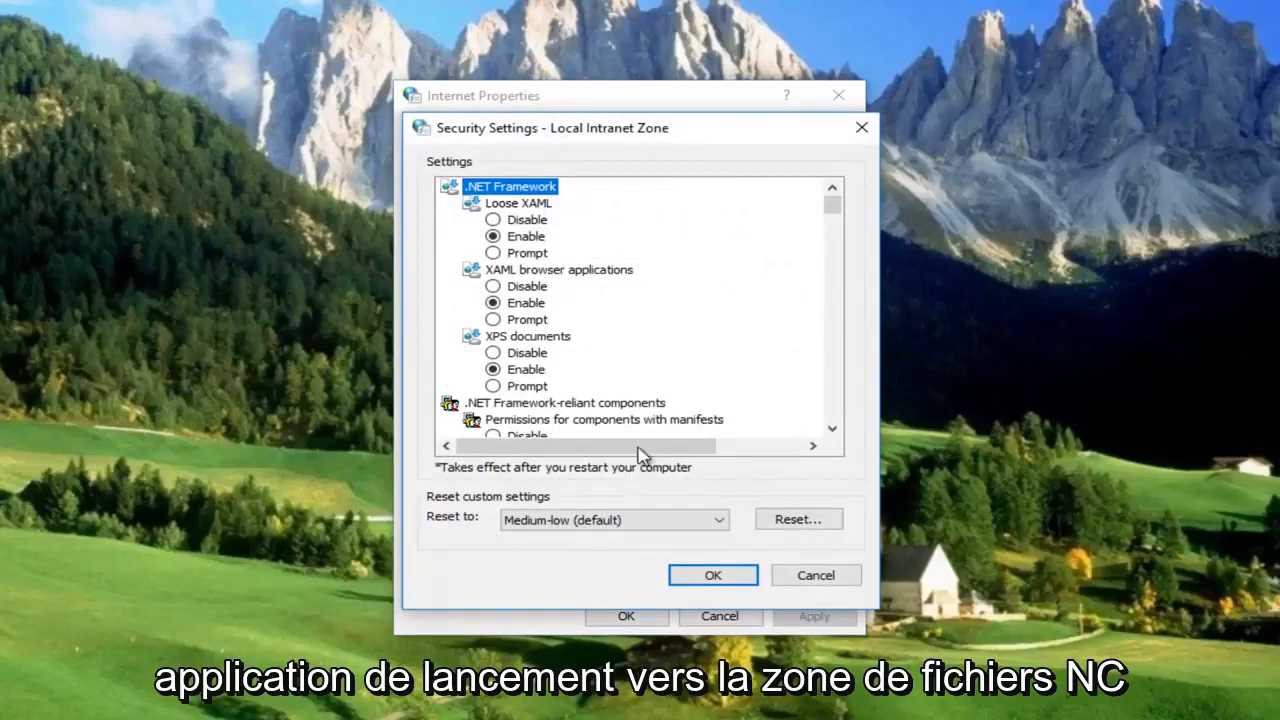
scroll("down", 3)
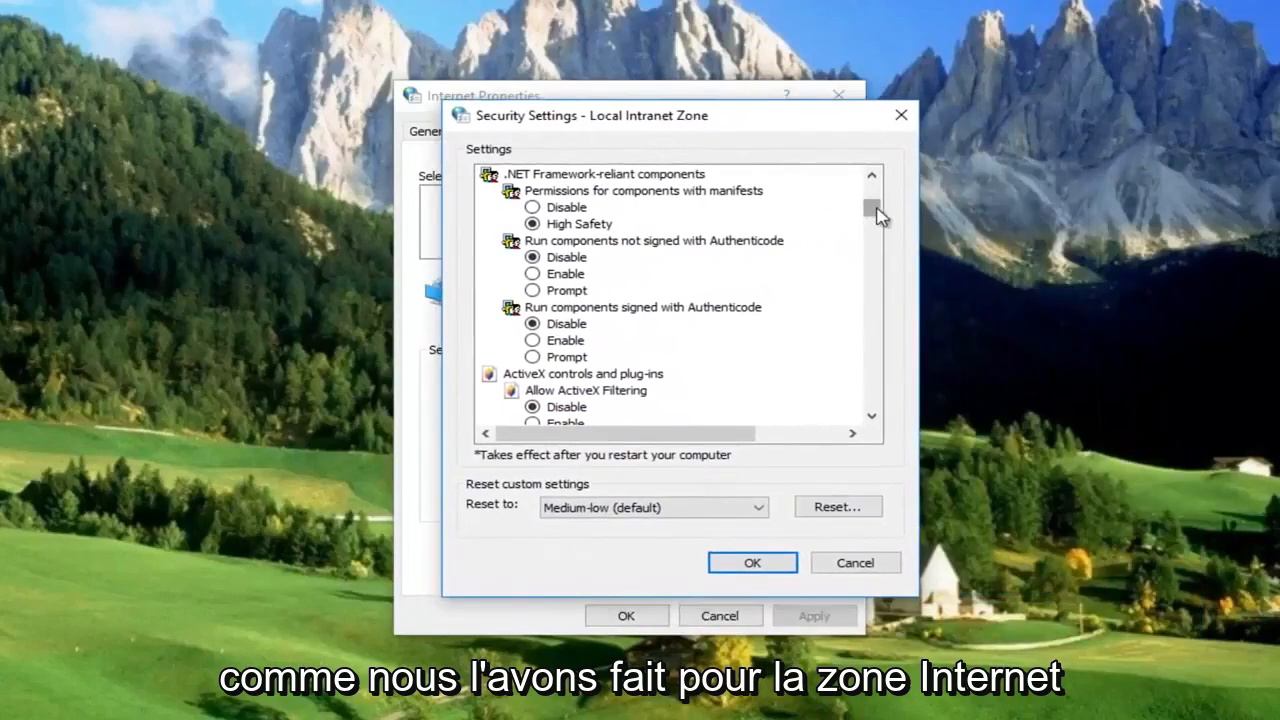
scroll("down", 3)
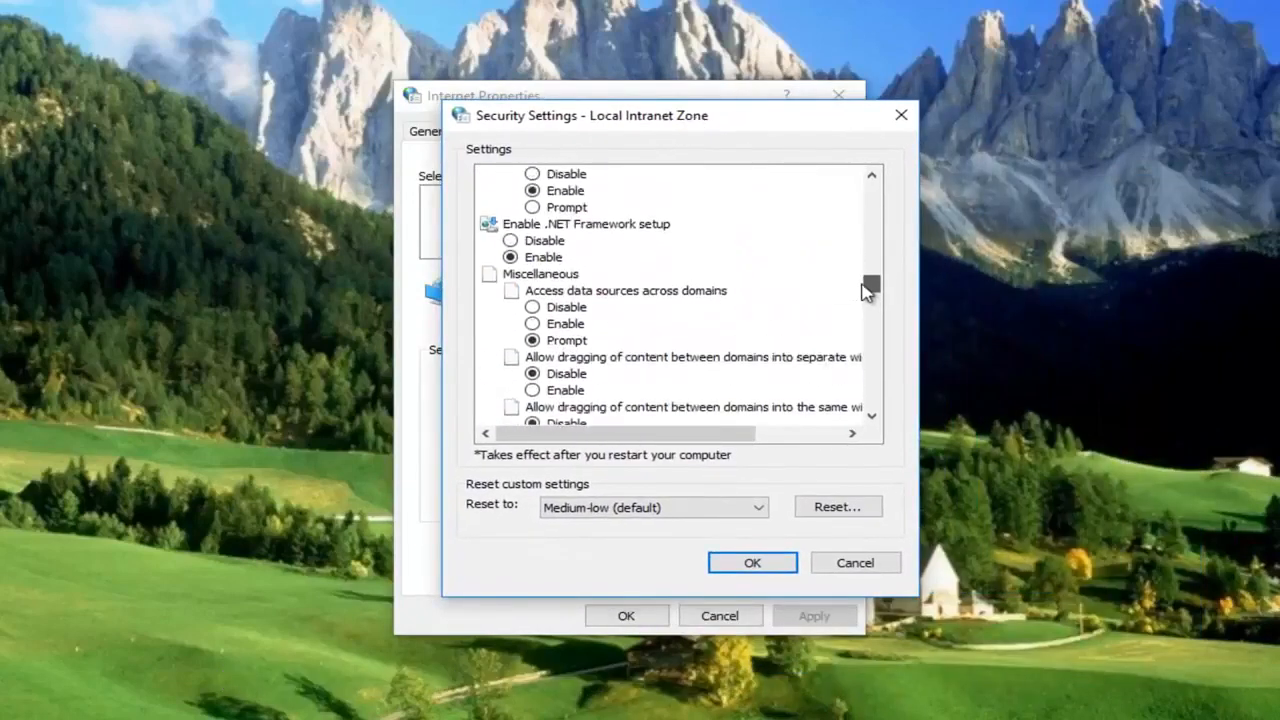
scroll("down", 3)
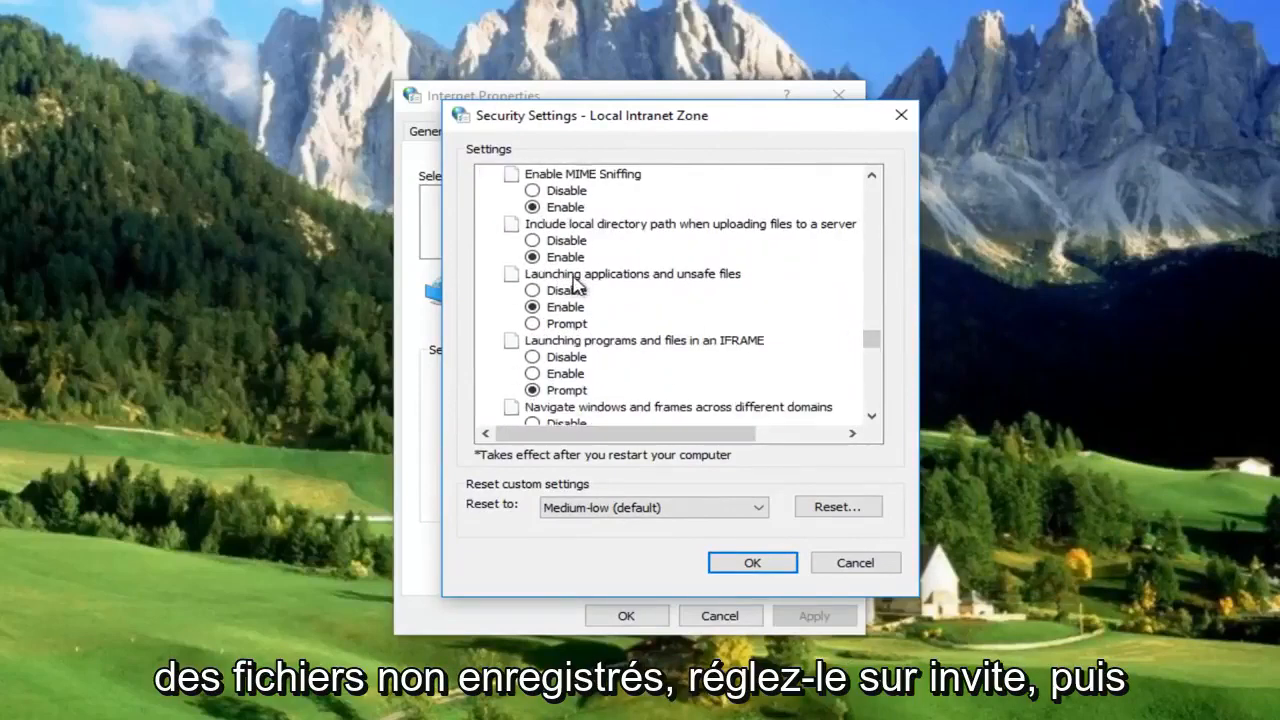
left_click(532, 323)
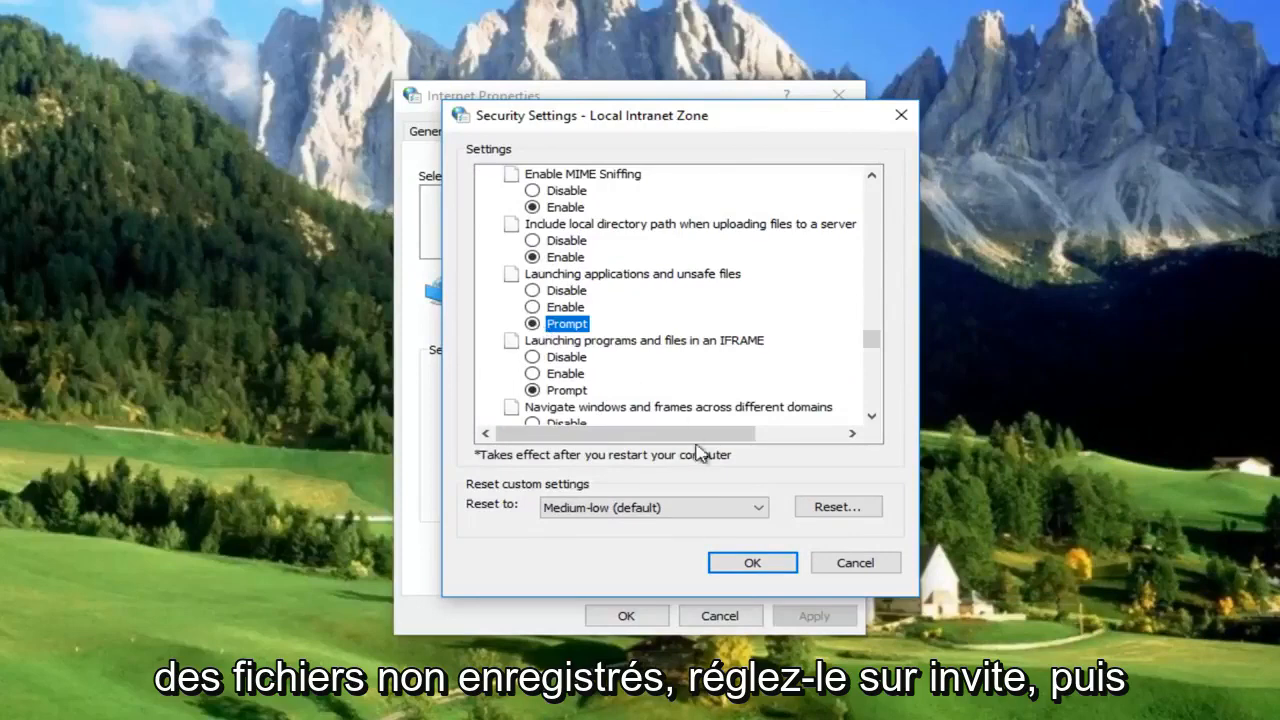
left_click(752, 562)
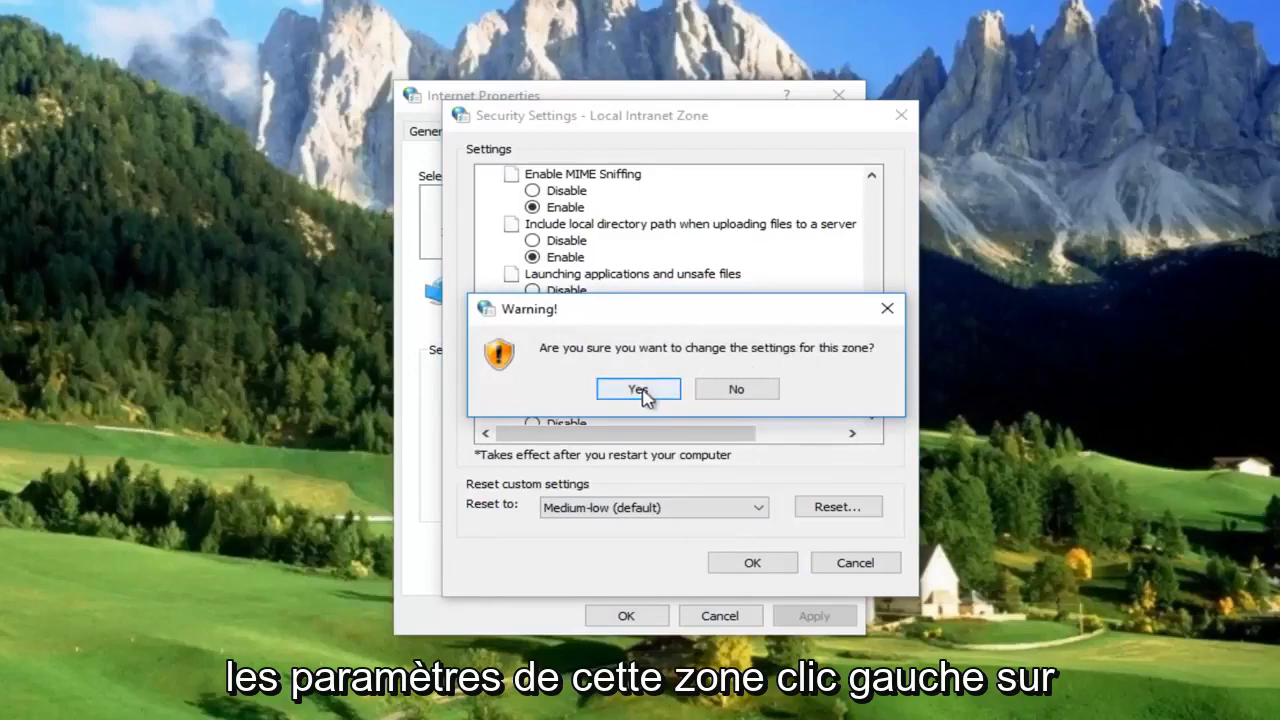
left_click(637, 389)
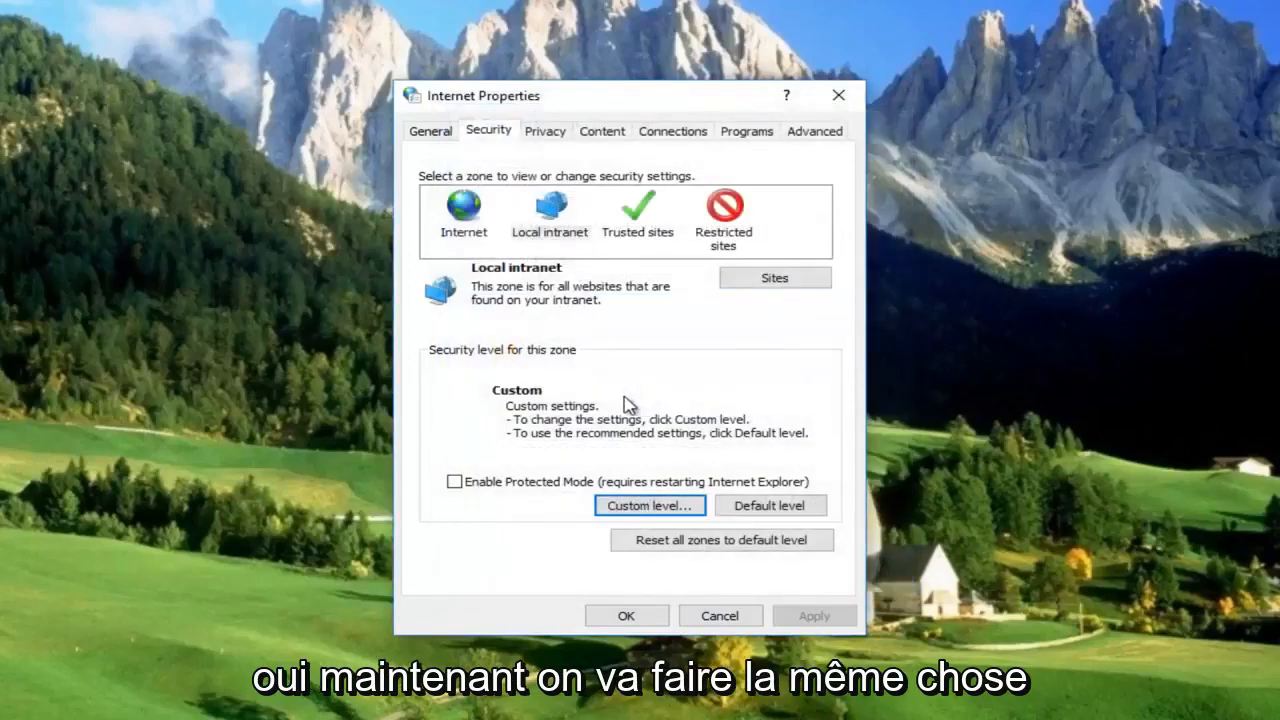
Open the Trusted sites zone's custom level settings and scroll through the list.
left_click(637, 210)
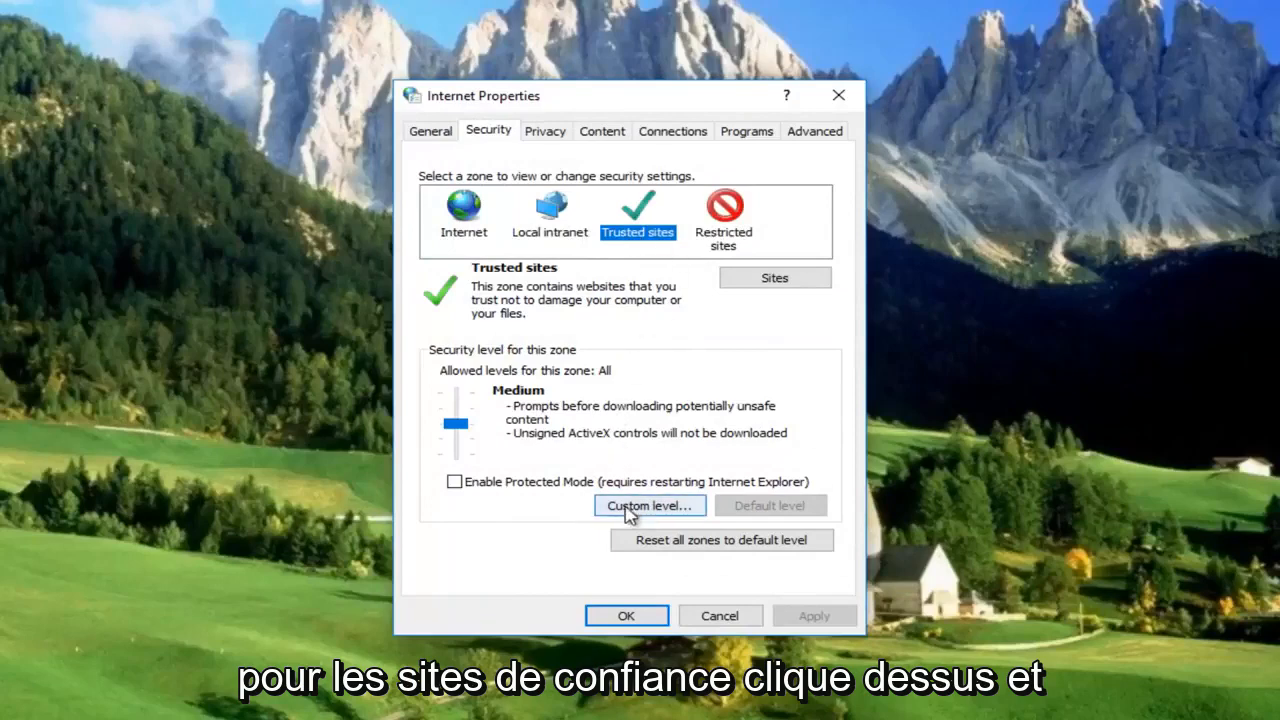
left_click(649, 505)
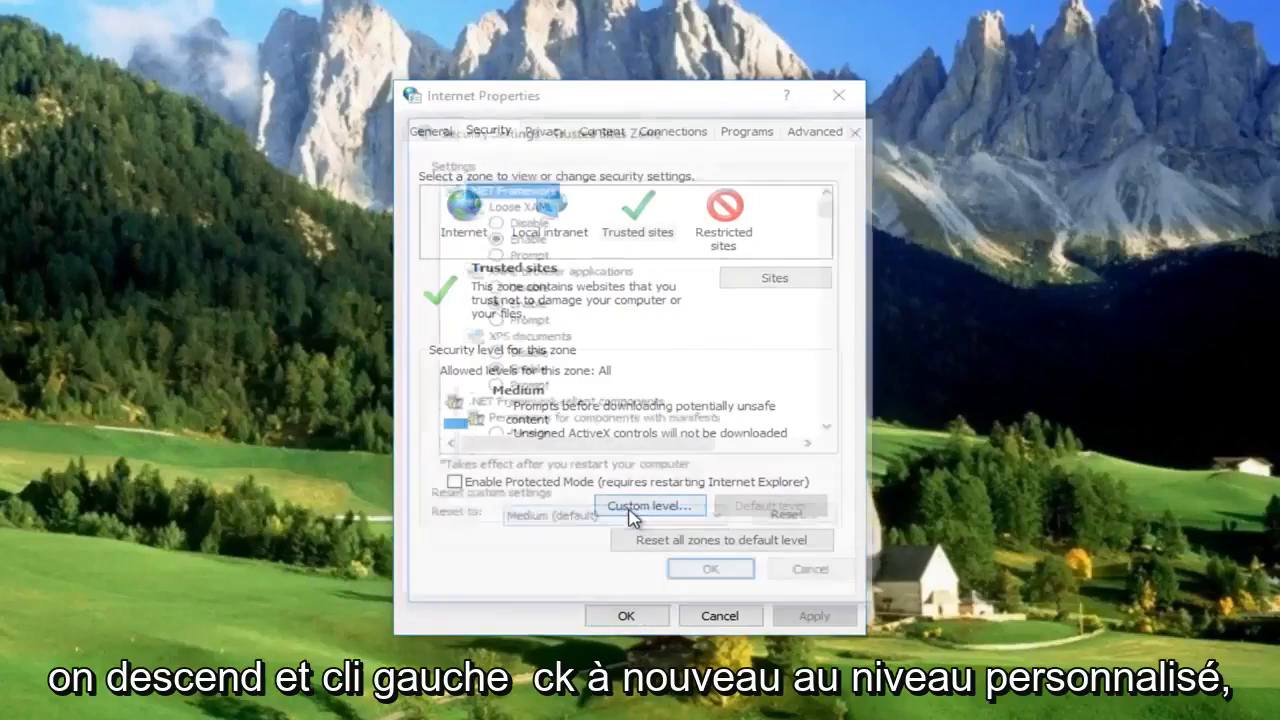
left_click(649, 505)
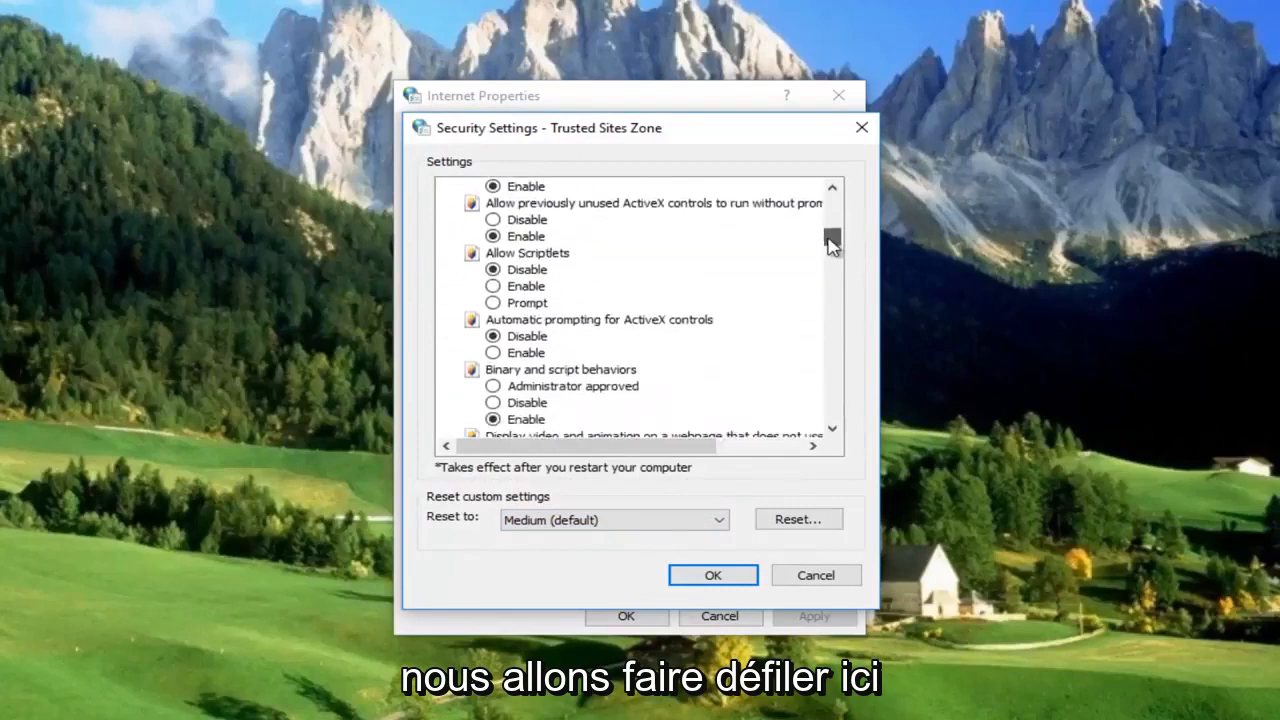
scroll("down", 3)
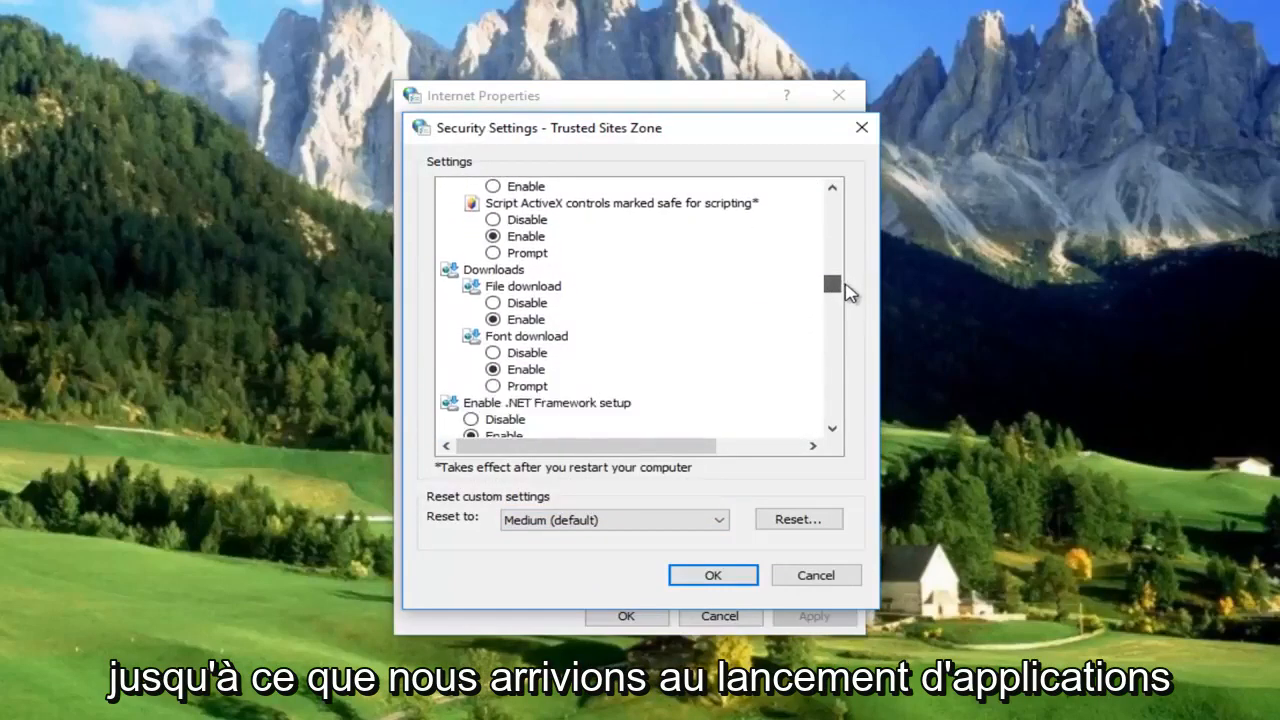
scroll("down", 3)
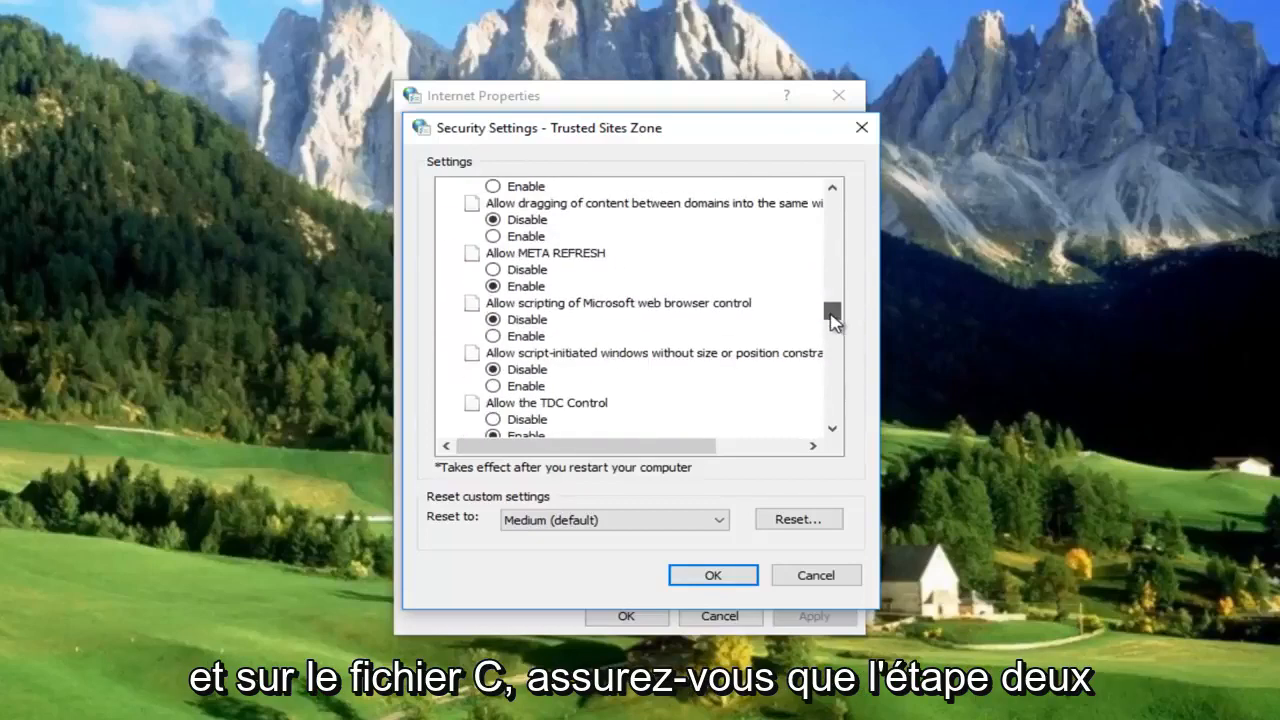
scroll("down", 3)
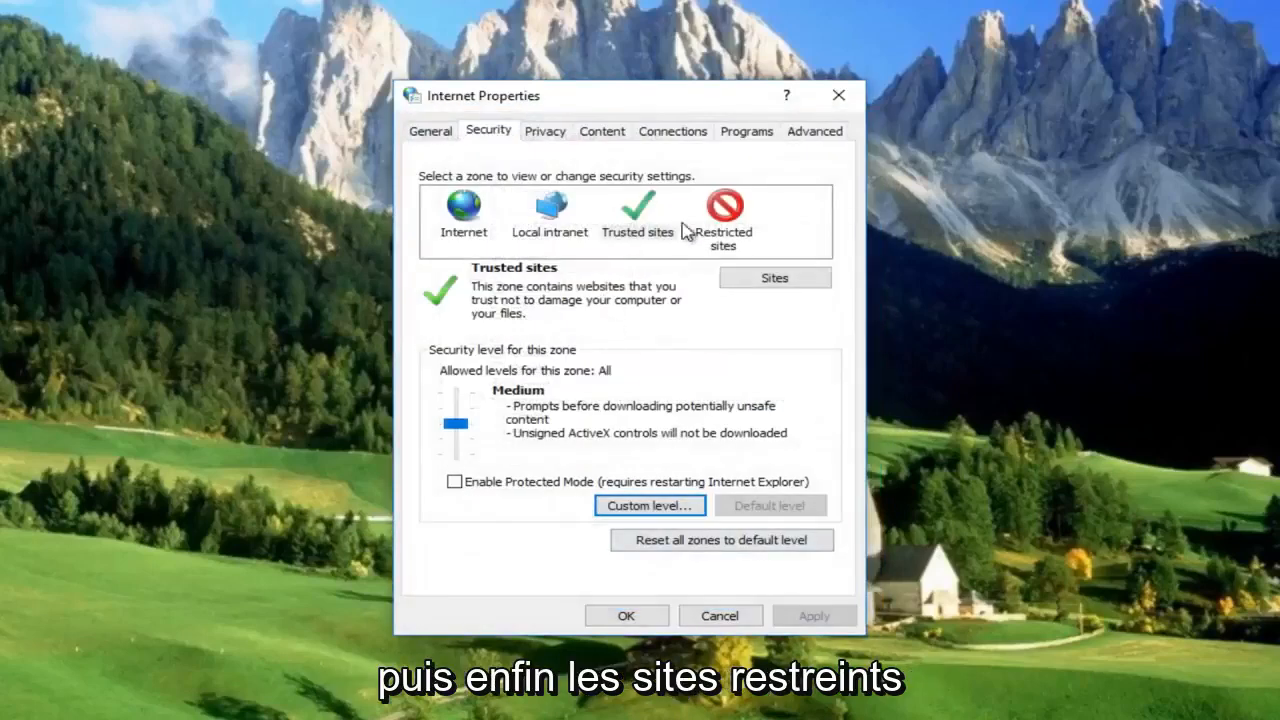
Set Restricted sites' 'Launching applications and unsafe files' to Prompt, confirm, and save Internet Properties.
left_click(723, 215)
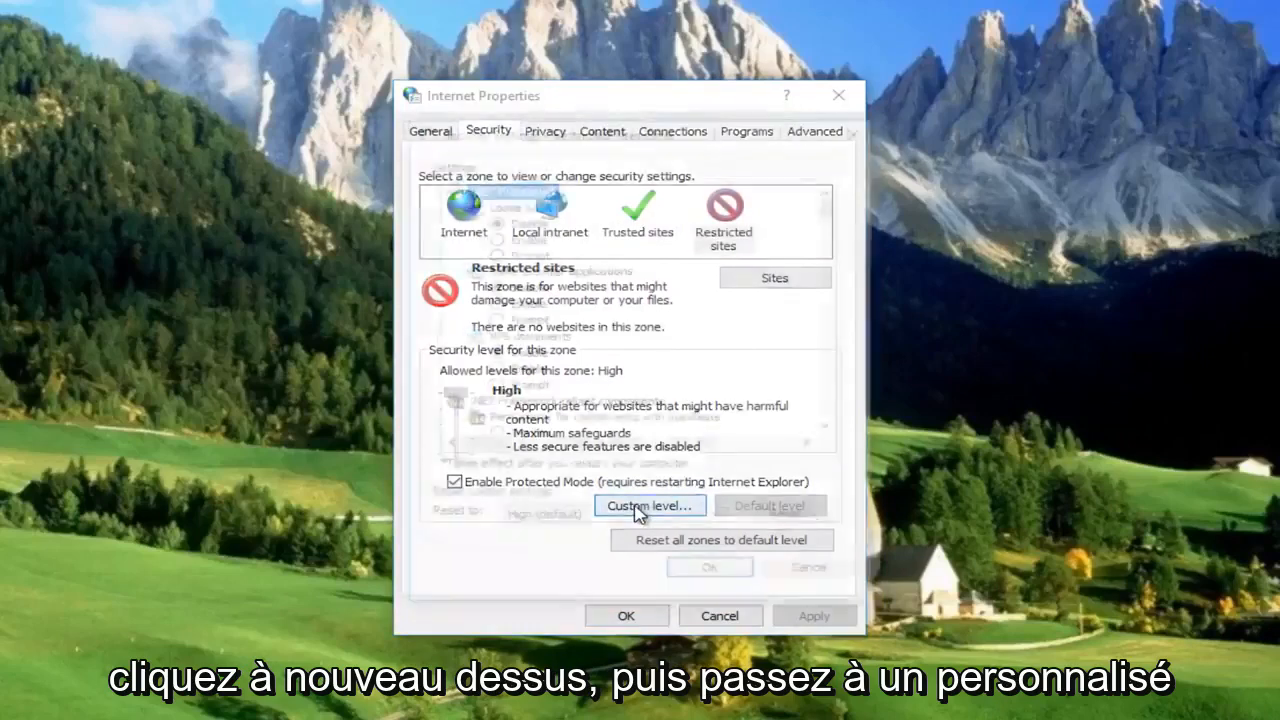
left_click(649, 505)
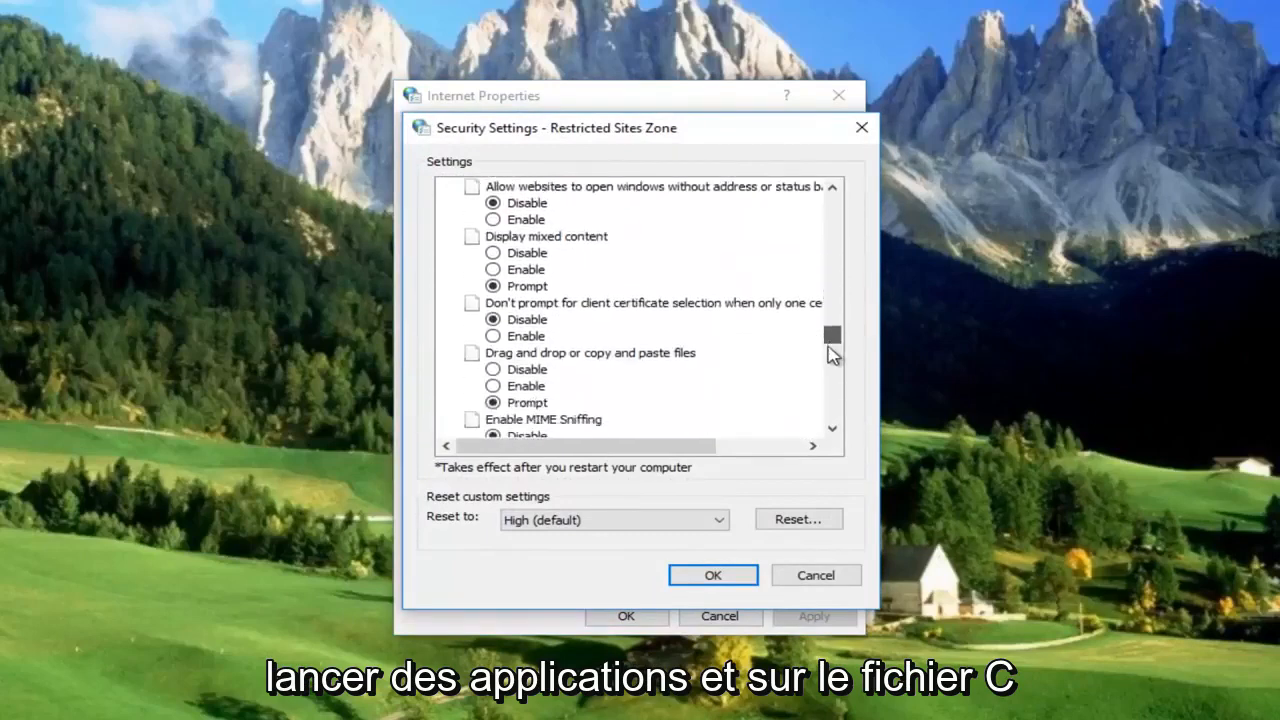
scroll("down", 3)
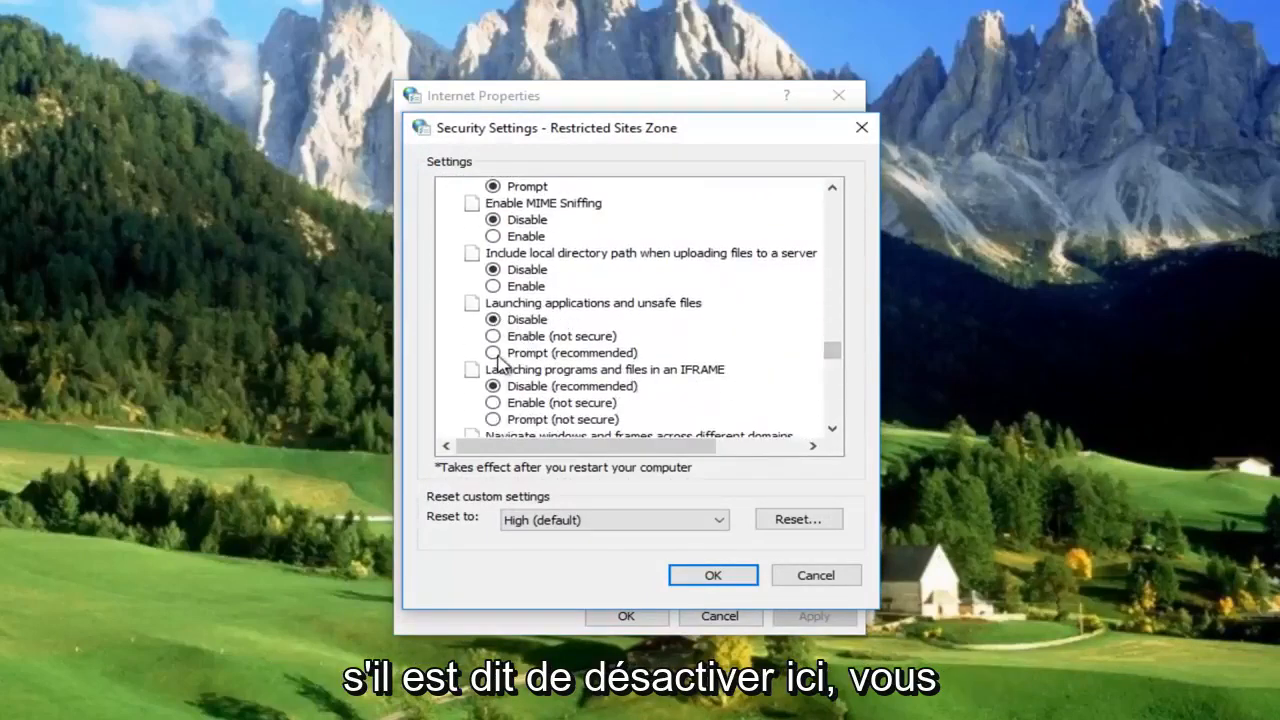
left_click(492, 352)
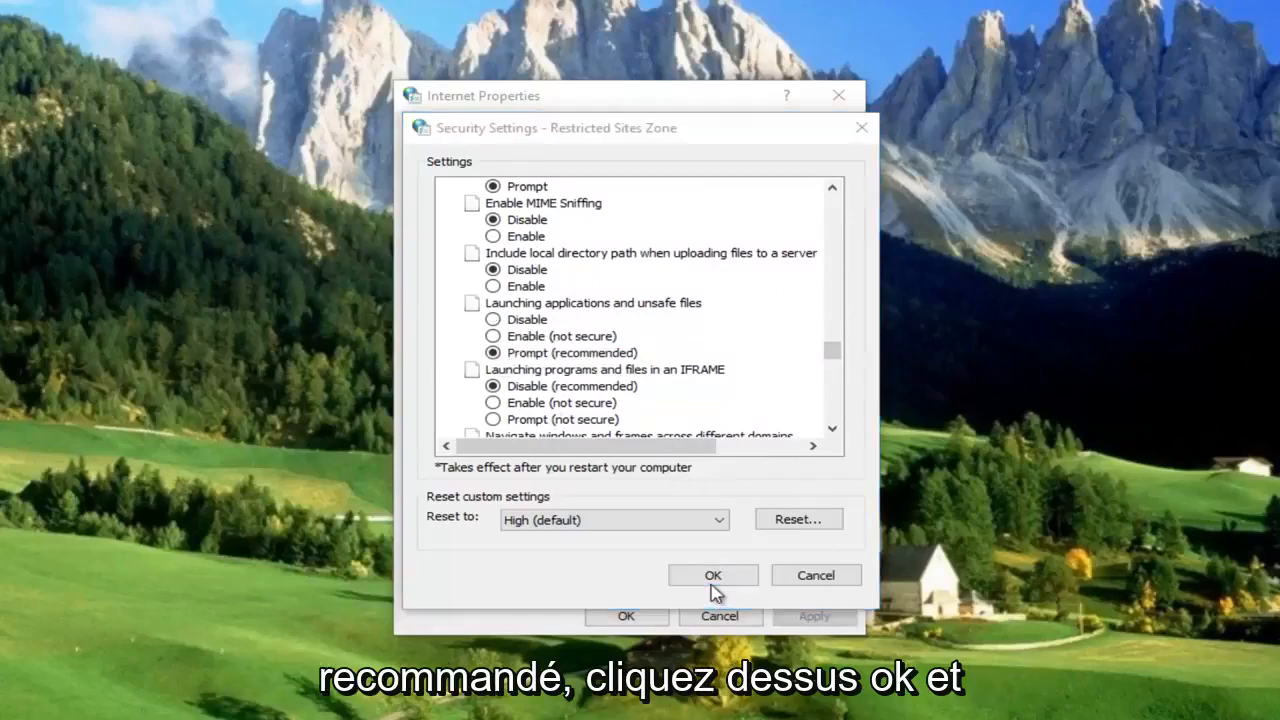
left_click(712, 575)
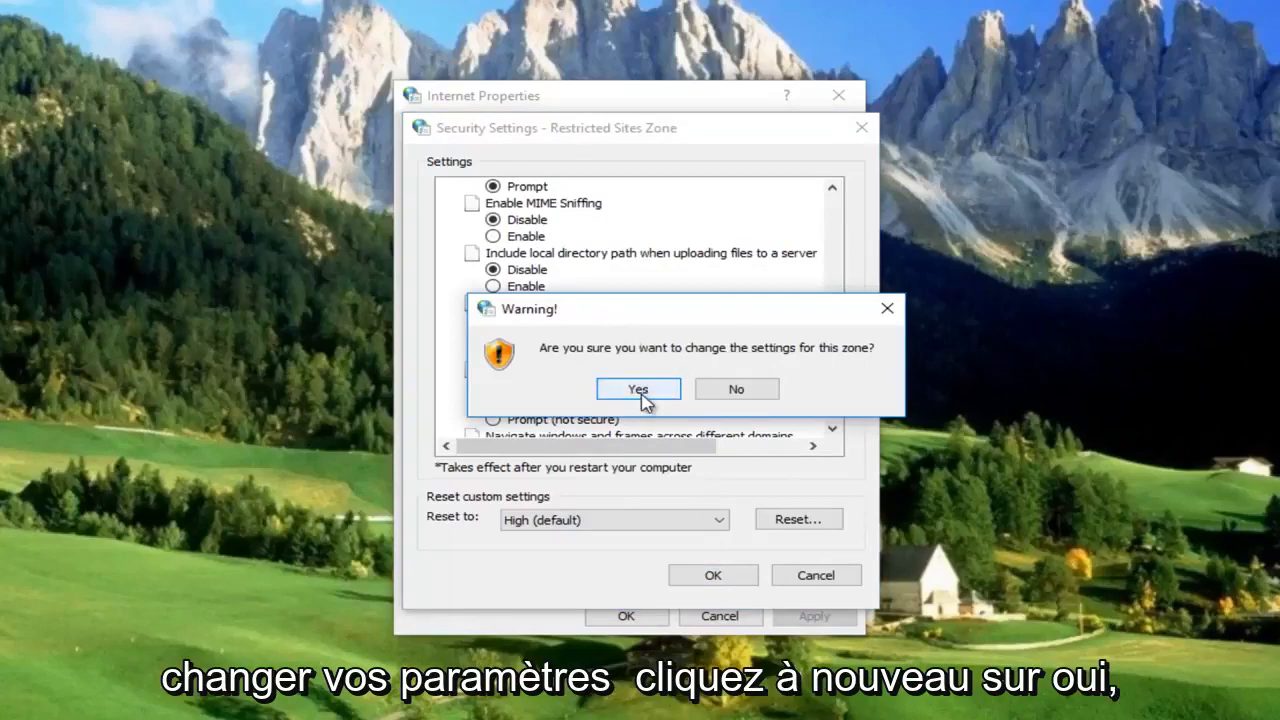
left_click(637, 389)
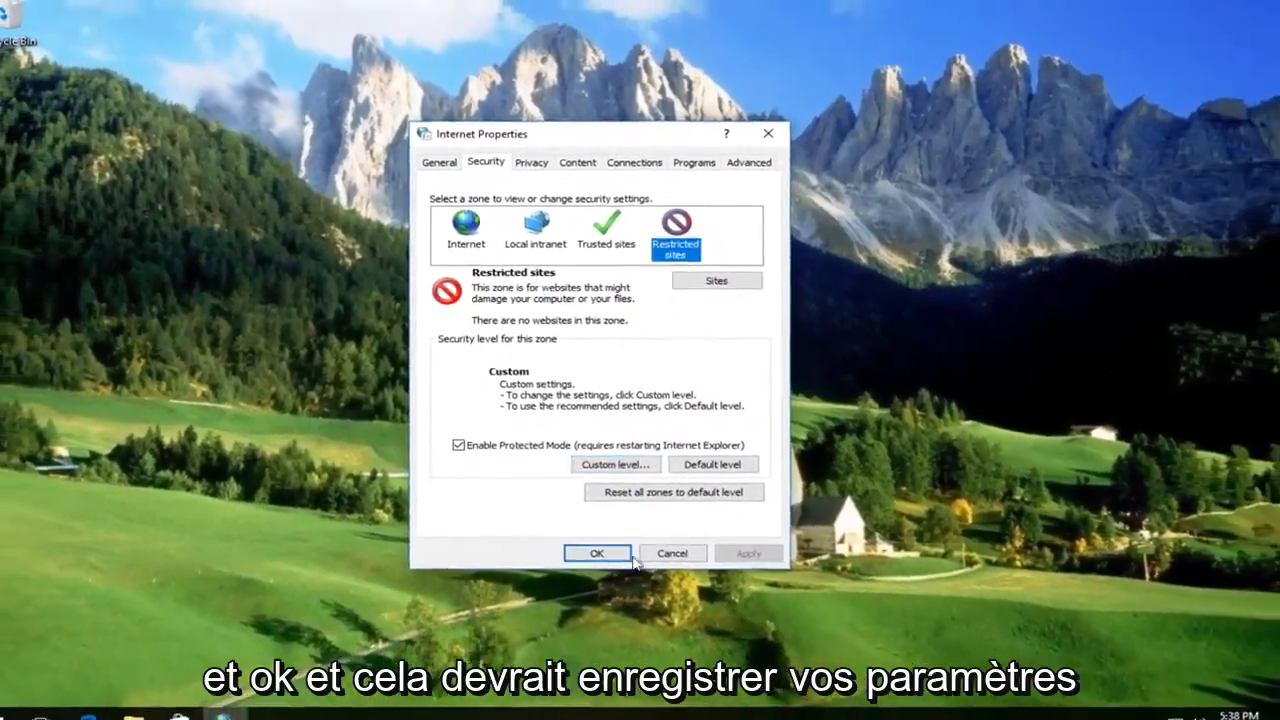
left_click(596, 553)
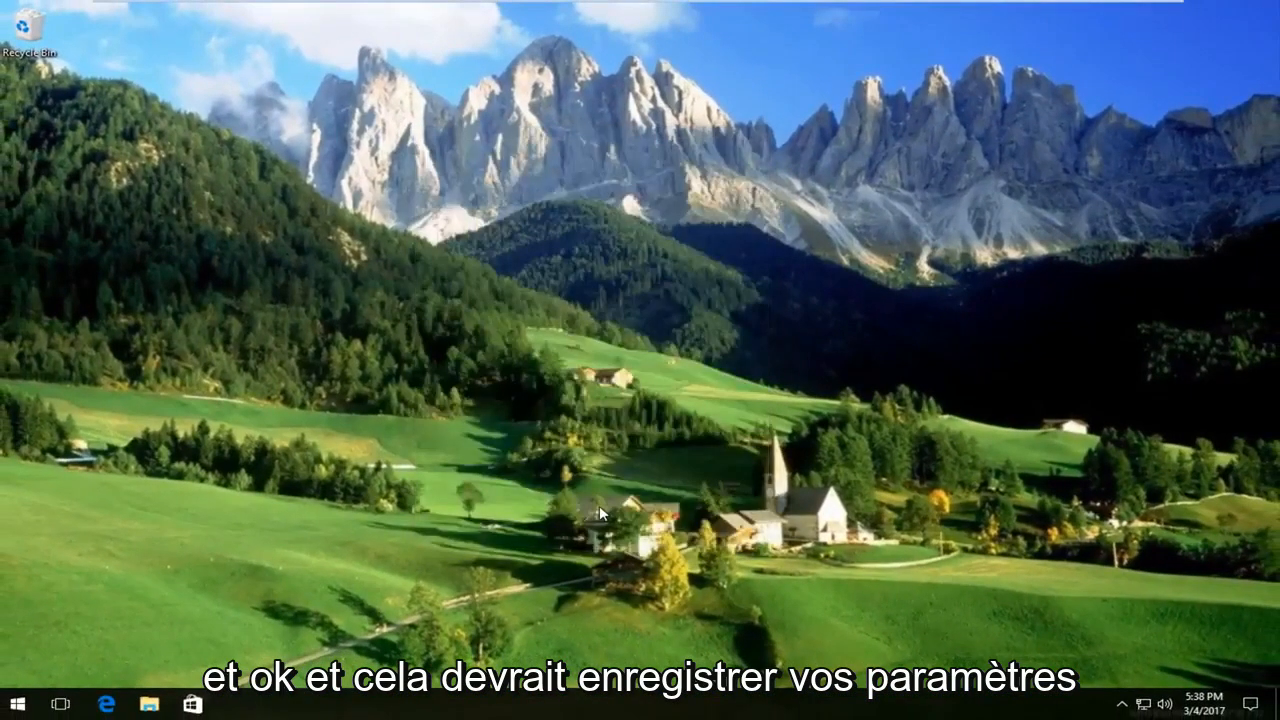